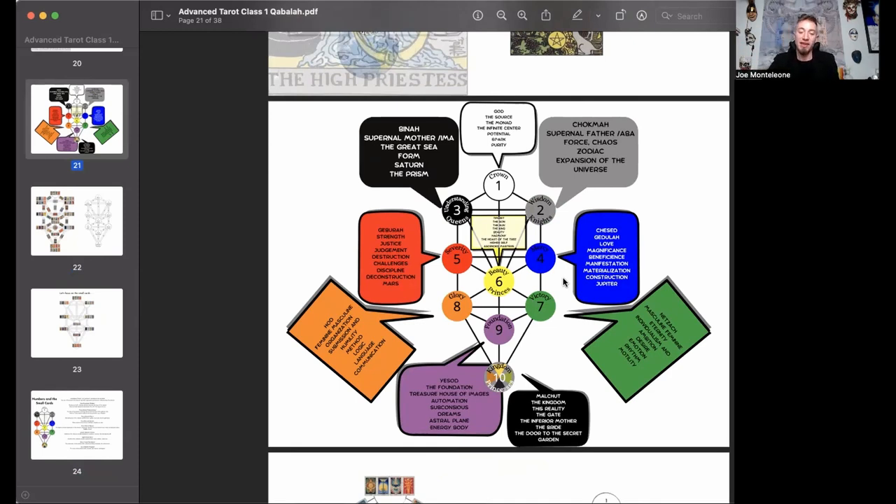
pyautogui.moveTo(588, 179)
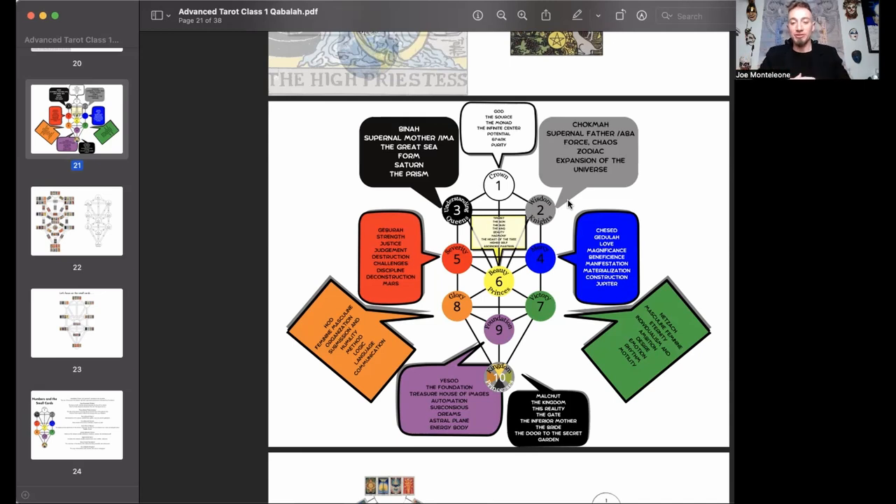
pyautogui.moveTo(534, 210)
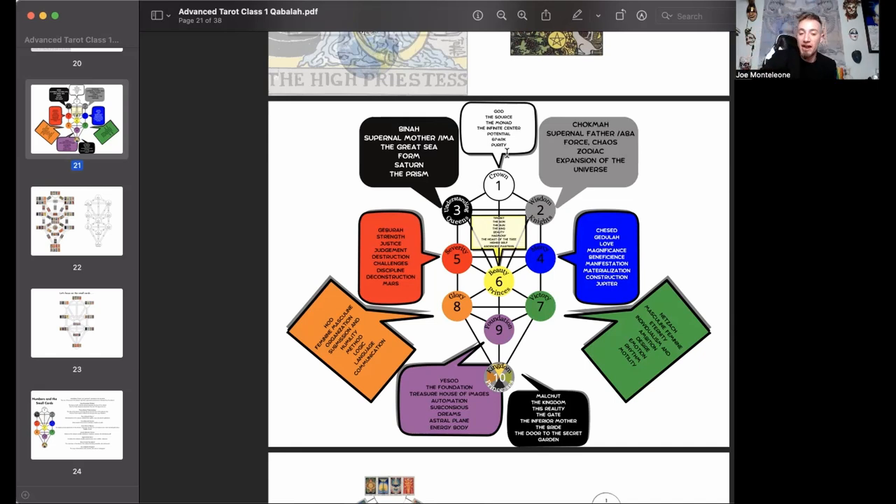
pyautogui.moveTo(658, 154)
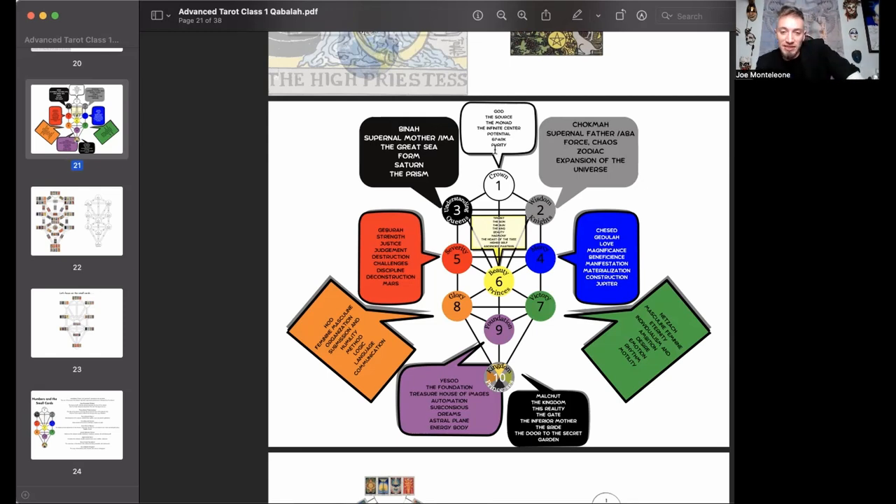
pyautogui.moveTo(525, 174)
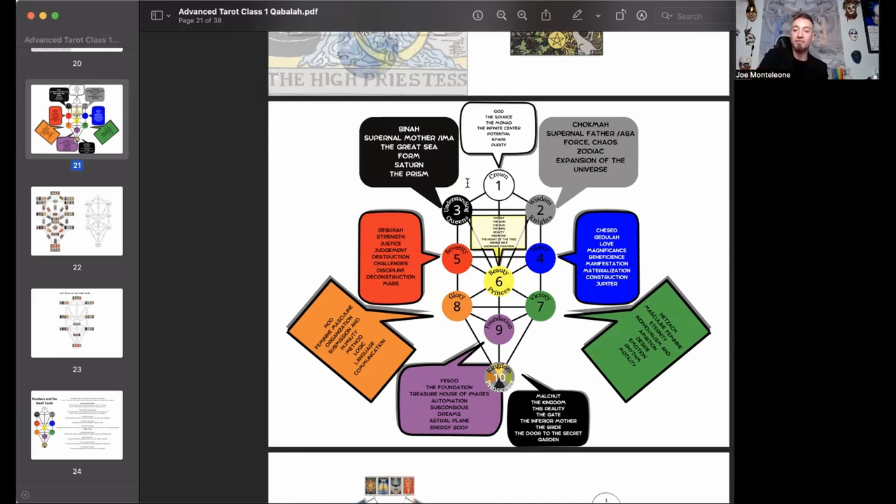
pyautogui.moveTo(462, 183)
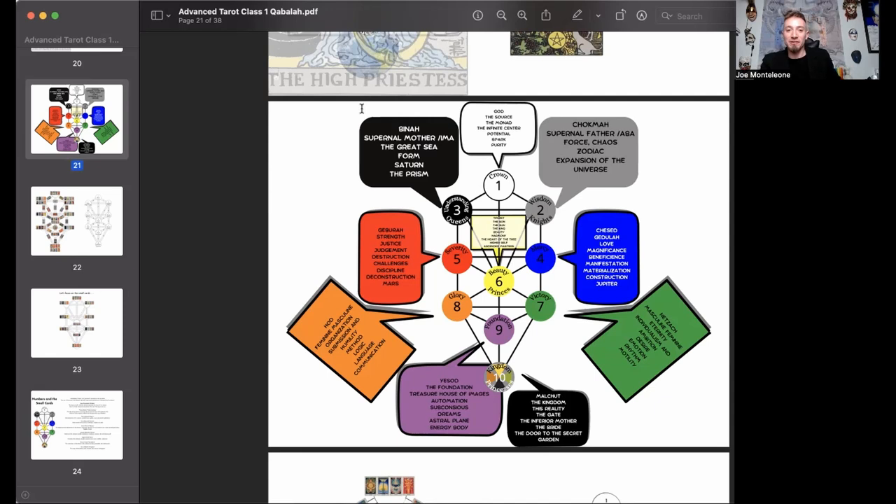
pyautogui.moveTo(343, 67)
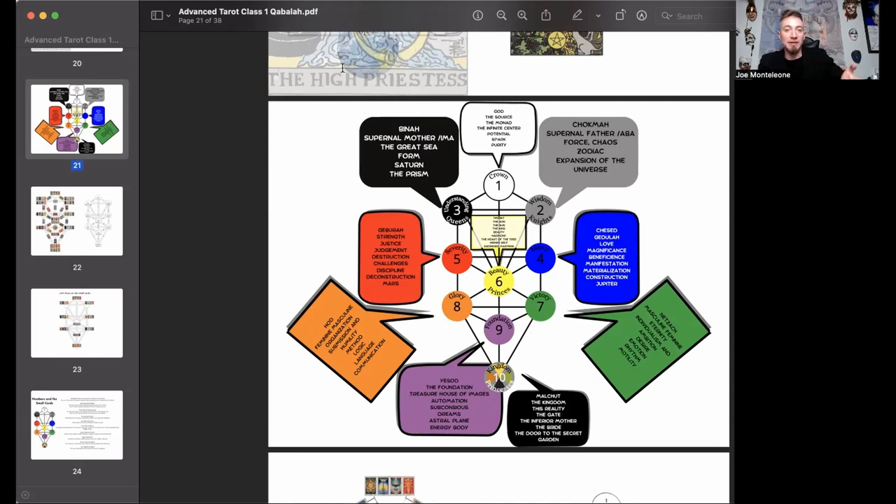
pyautogui.moveTo(501, 245)
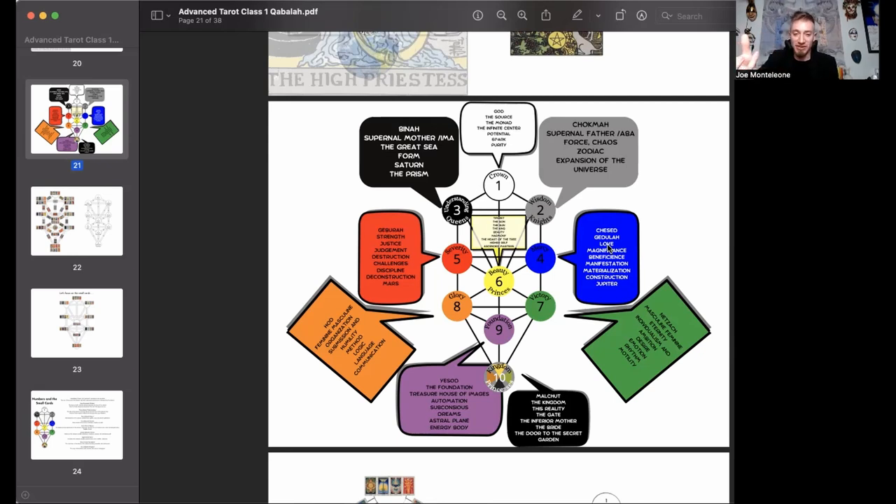
pyautogui.moveTo(599, 183)
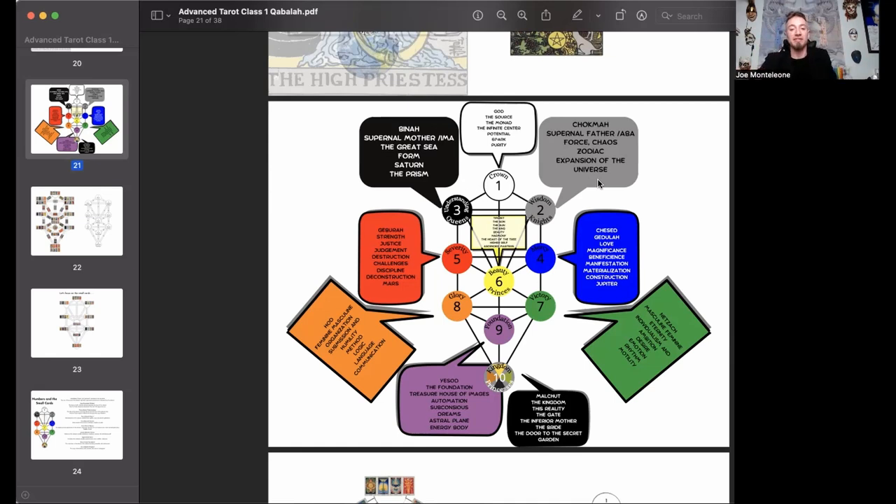
pyautogui.moveTo(490, 185)
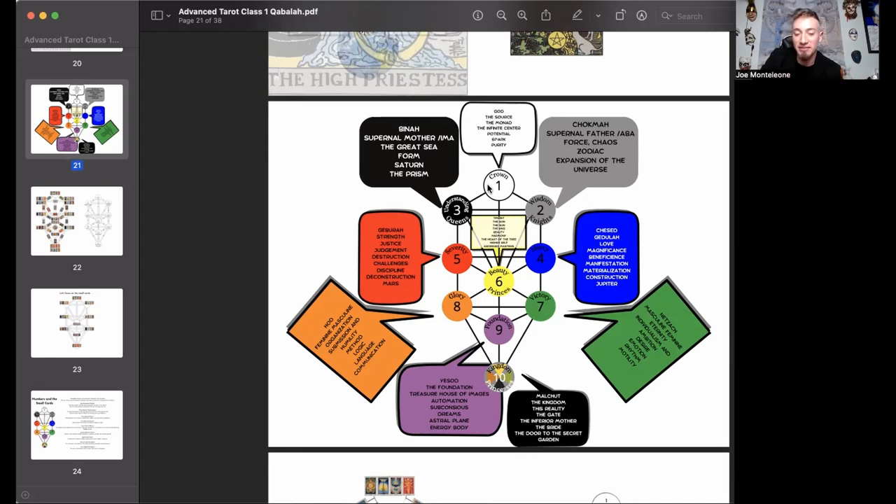
pyautogui.moveTo(399, 408)
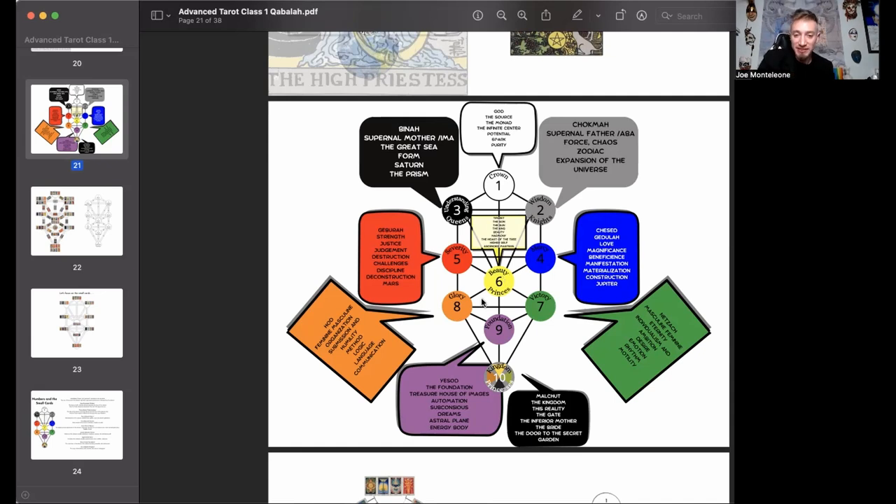
pyautogui.moveTo(588, 252)
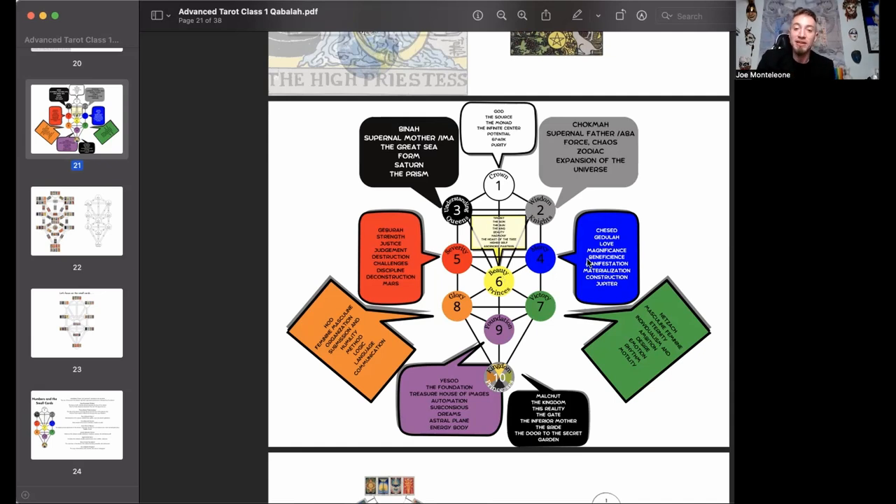
pyautogui.scroll(-3)
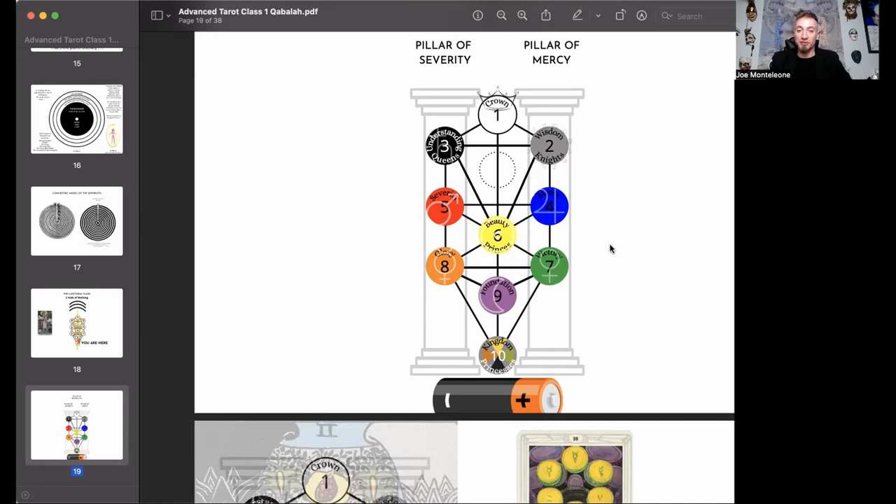
pyautogui.moveTo(490, 266)
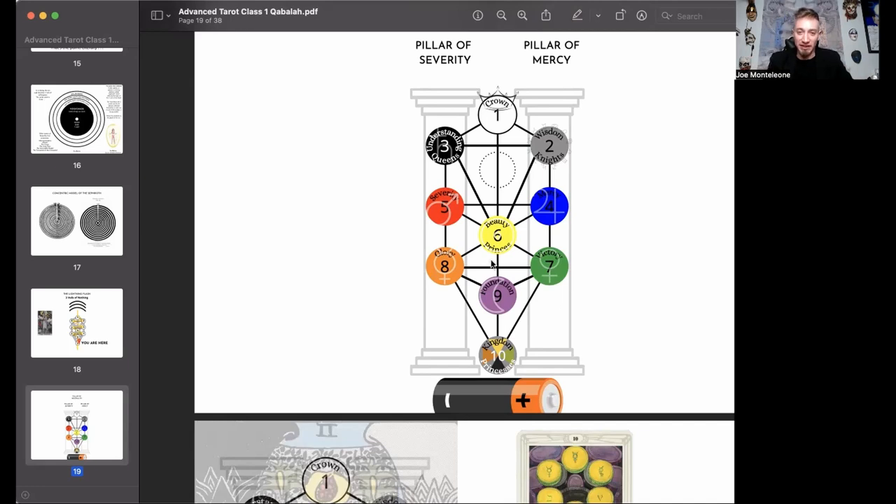
pyautogui.moveTo(615, 160)
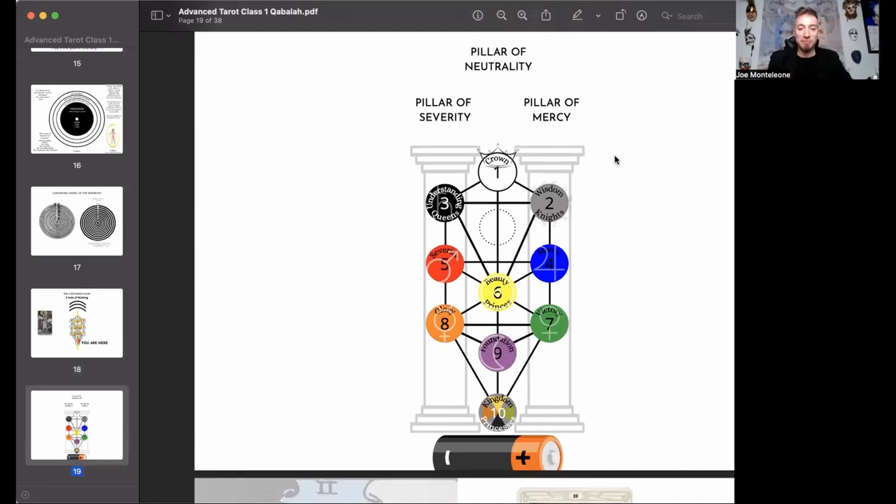
pyautogui.moveTo(576, 176)
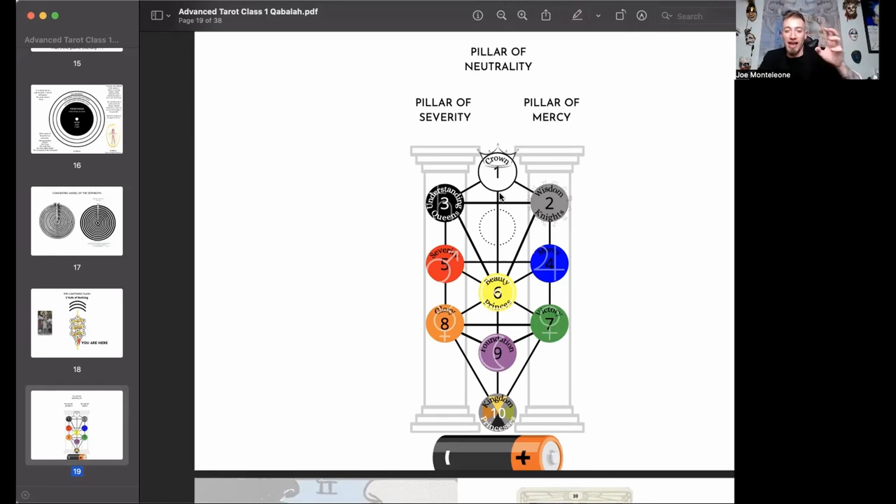
pyautogui.scroll(-3)
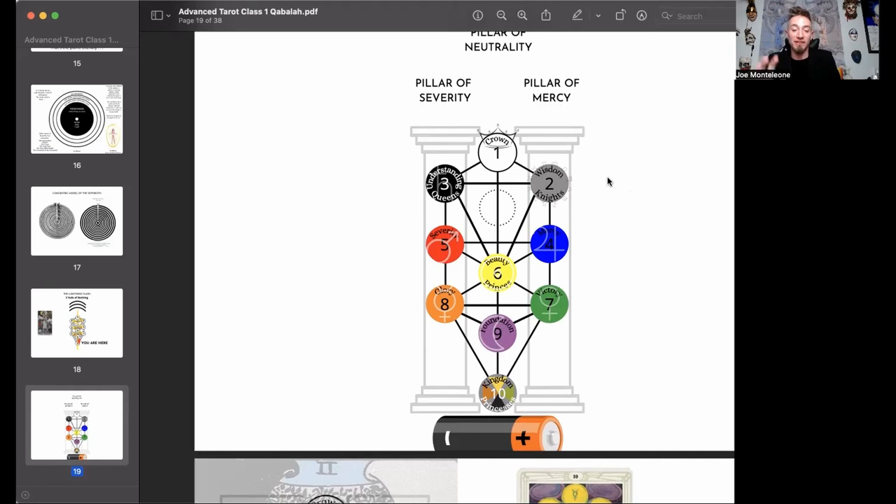
pyautogui.moveTo(595, 186)
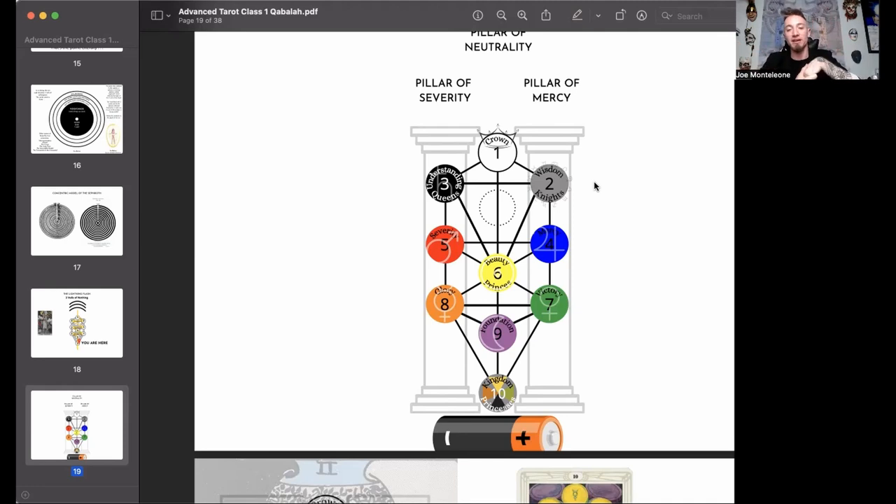
pyautogui.moveTo(613, 182)
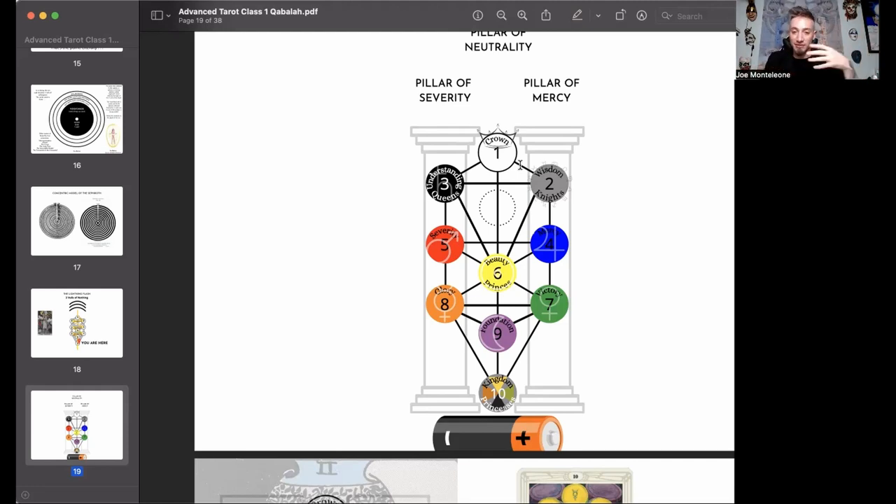
pyautogui.scroll(-3)
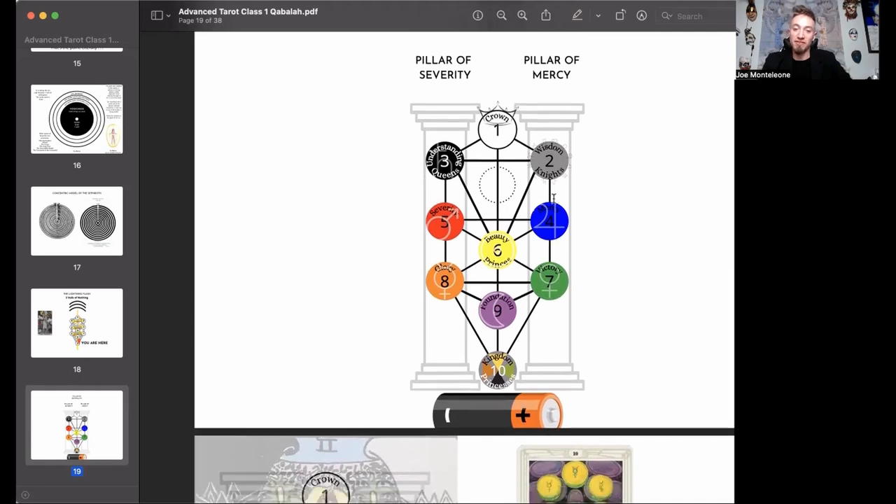
pyautogui.scroll(-3)
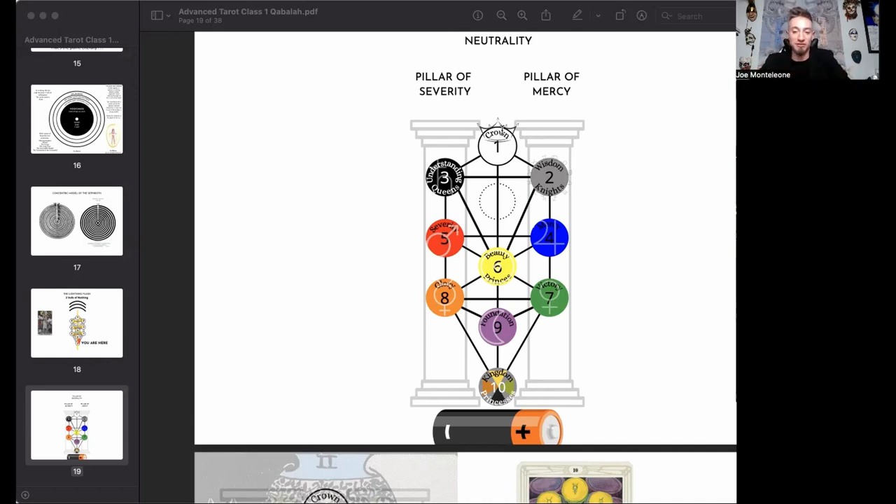
pyautogui.moveTo(514, 90)
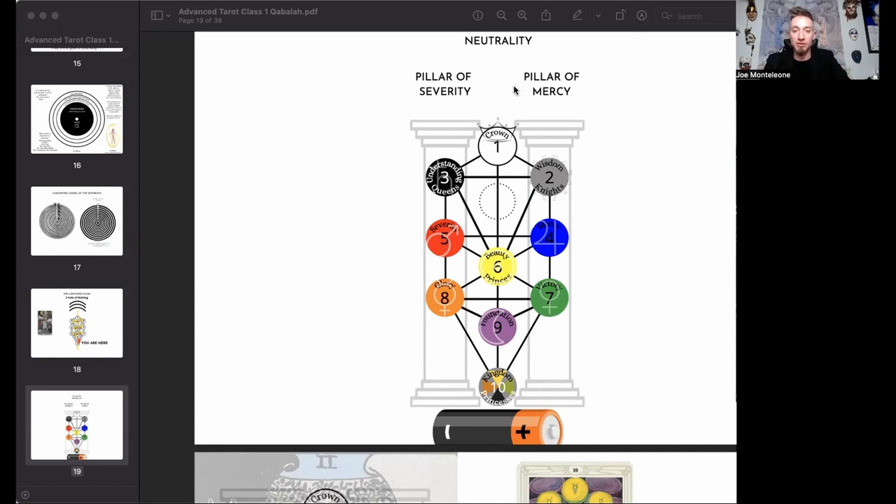
pyautogui.moveTo(508, 74)
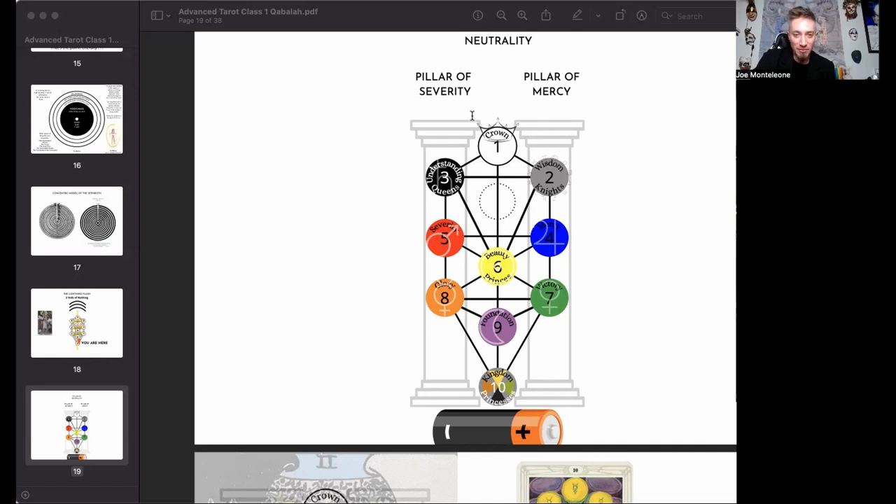
pyautogui.moveTo(419, 104)
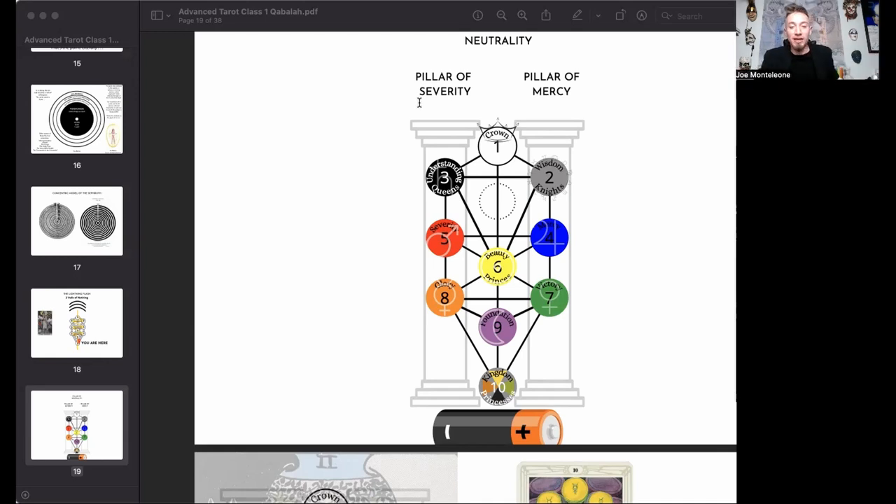
pyautogui.moveTo(468, 129)
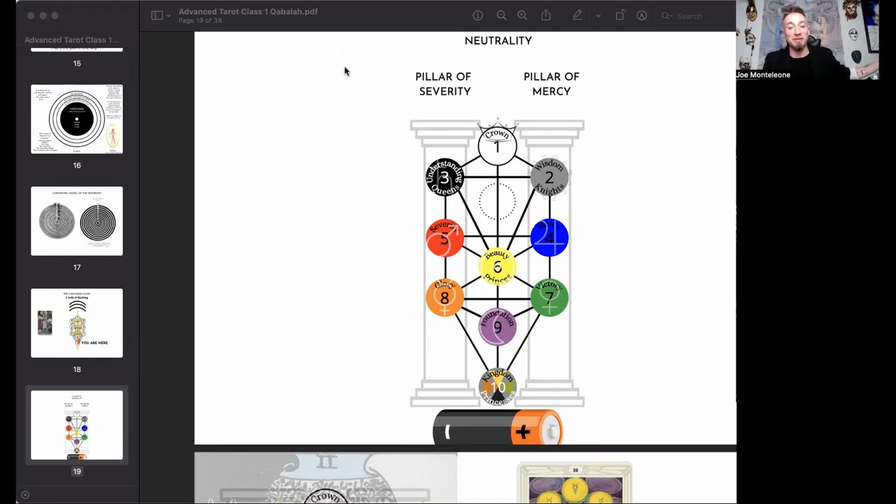
pyautogui.moveTo(557, 227)
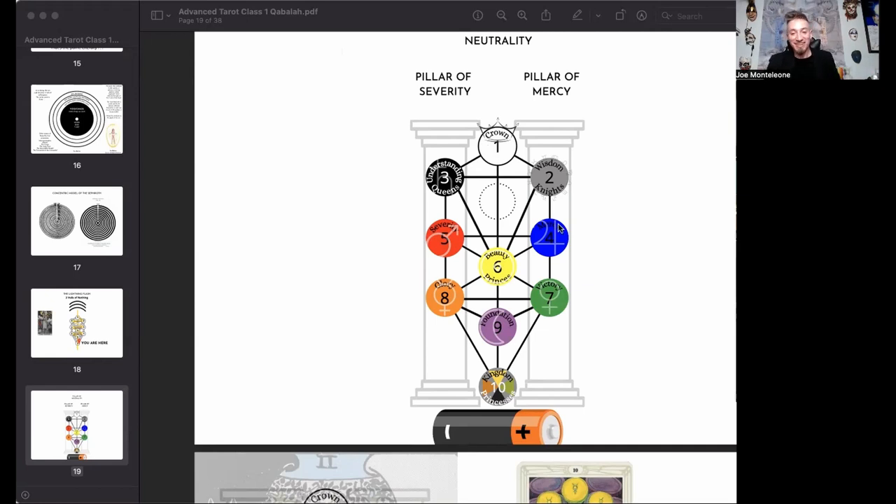
pyautogui.scroll(-3)
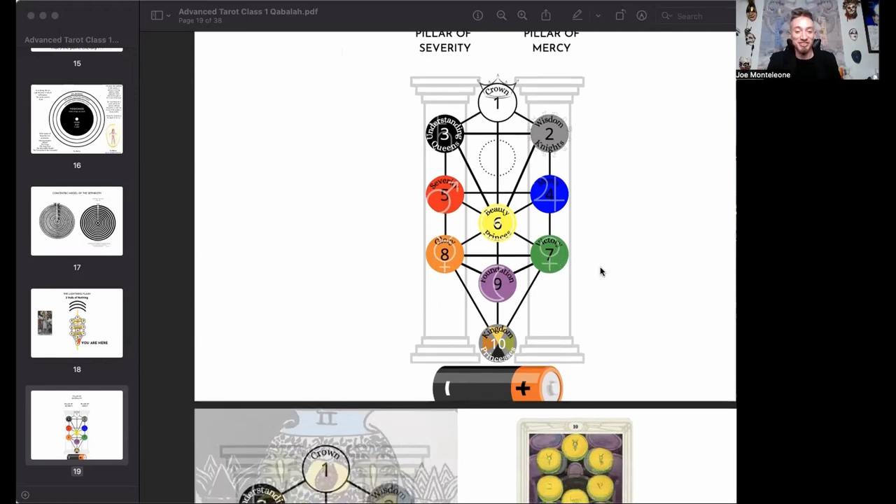
pyautogui.scroll(-3)
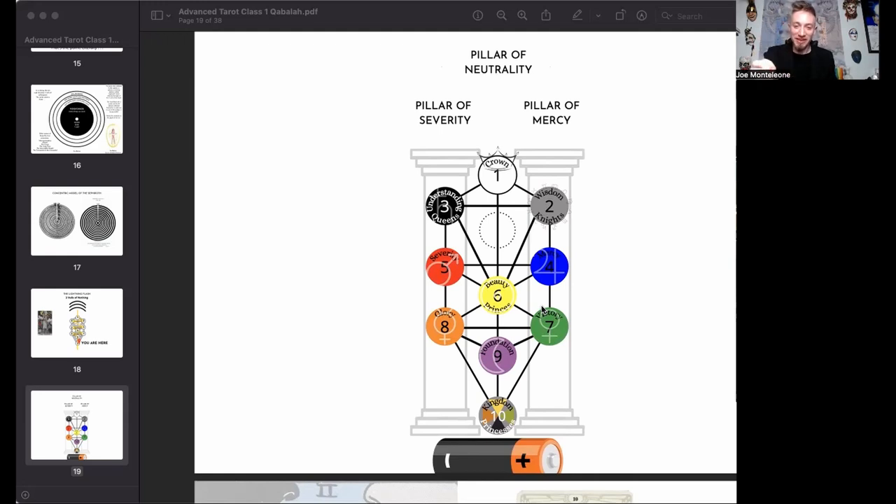
pyautogui.moveTo(555, 273)
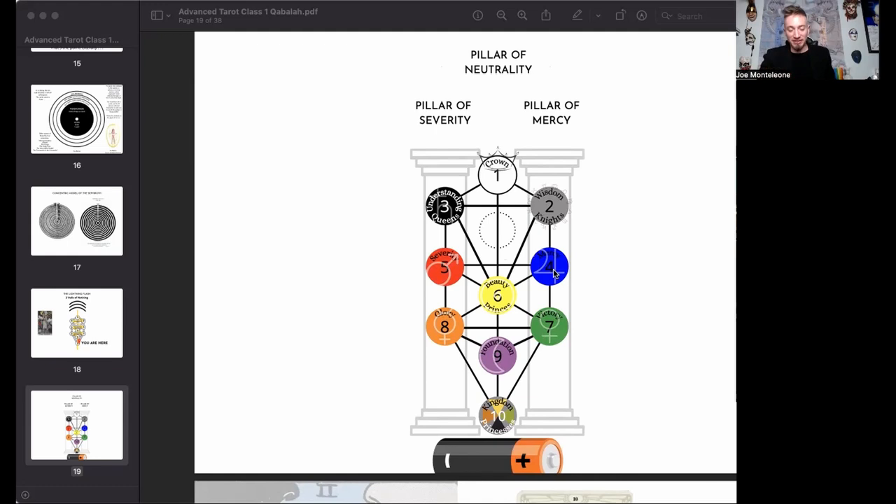
pyautogui.scroll(-3)
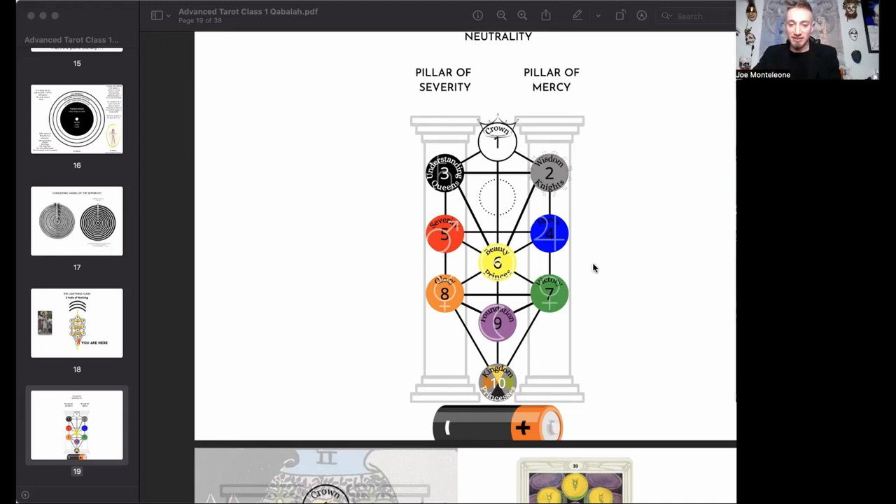
pyautogui.moveTo(552, 266)
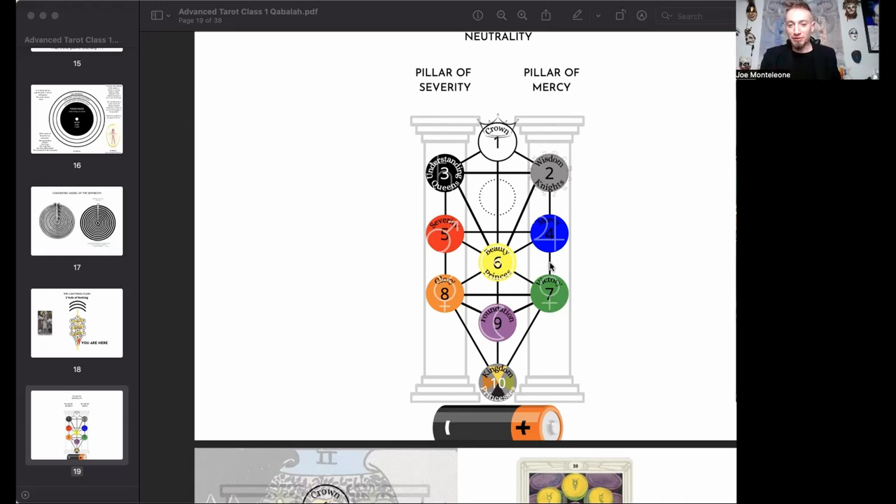
pyautogui.moveTo(546, 342)
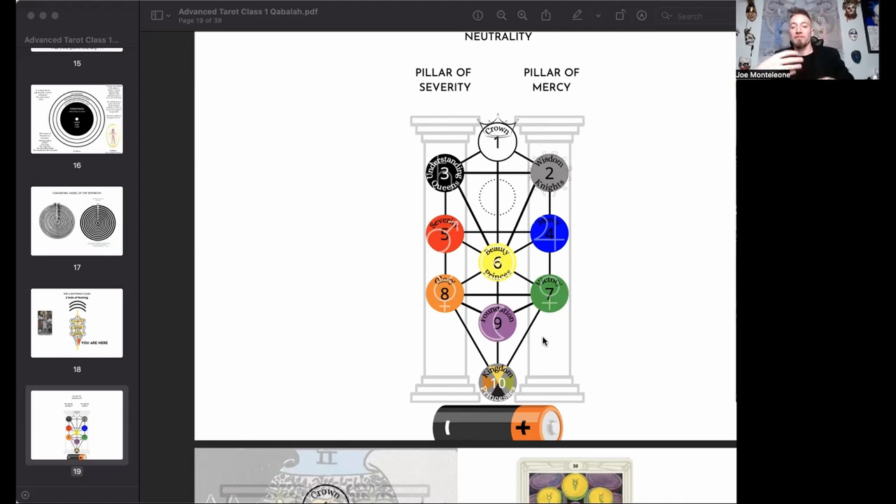
pyautogui.moveTo(598, 257)
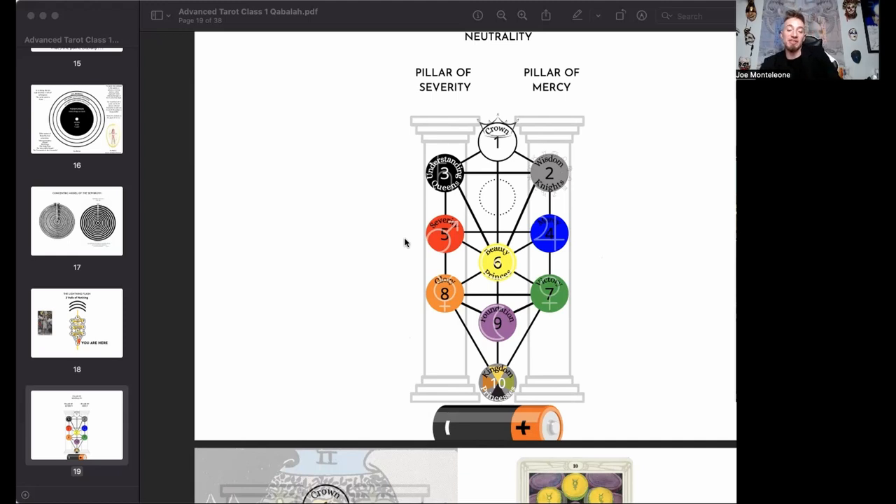
pyautogui.moveTo(577, 174)
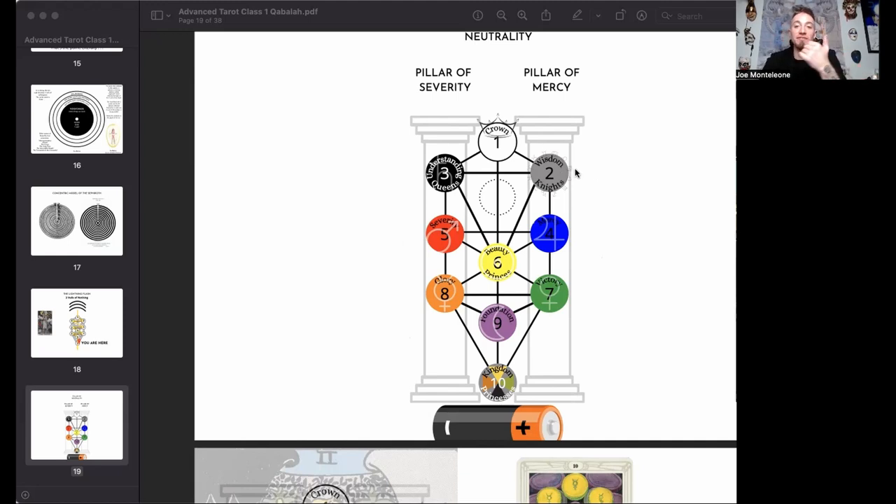
pyautogui.moveTo(580, 168)
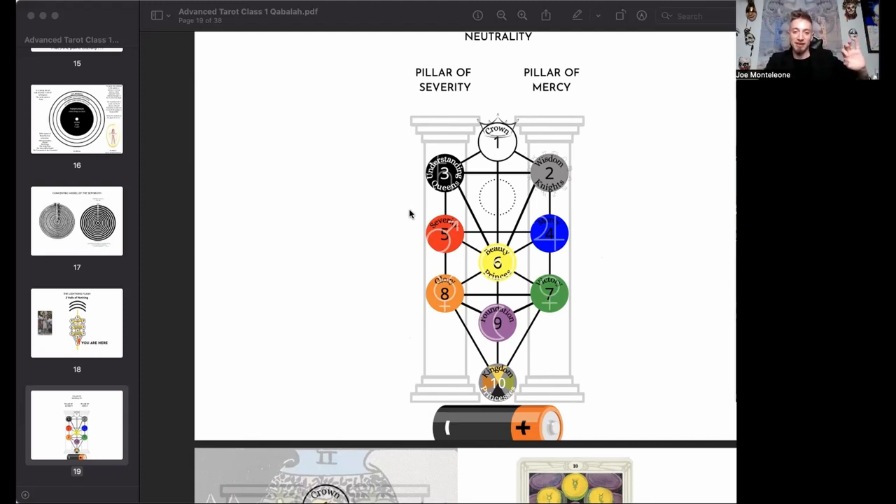
pyautogui.moveTo(585, 235)
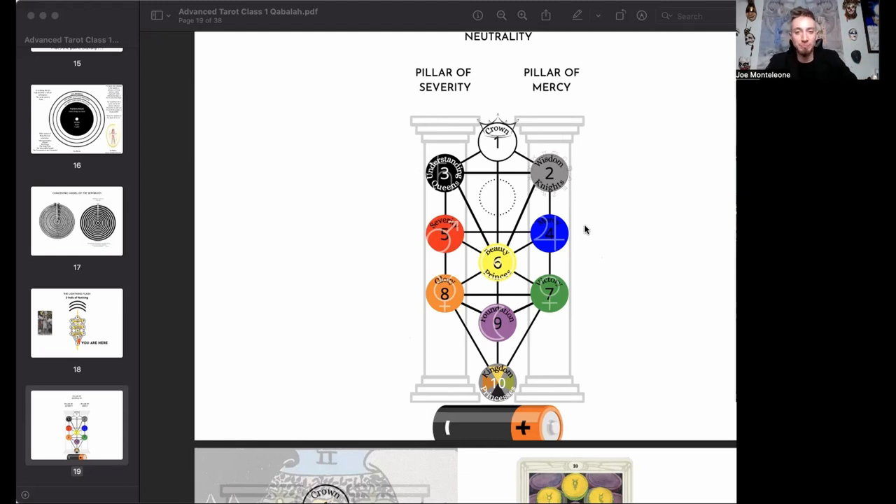
pyautogui.scroll(-3)
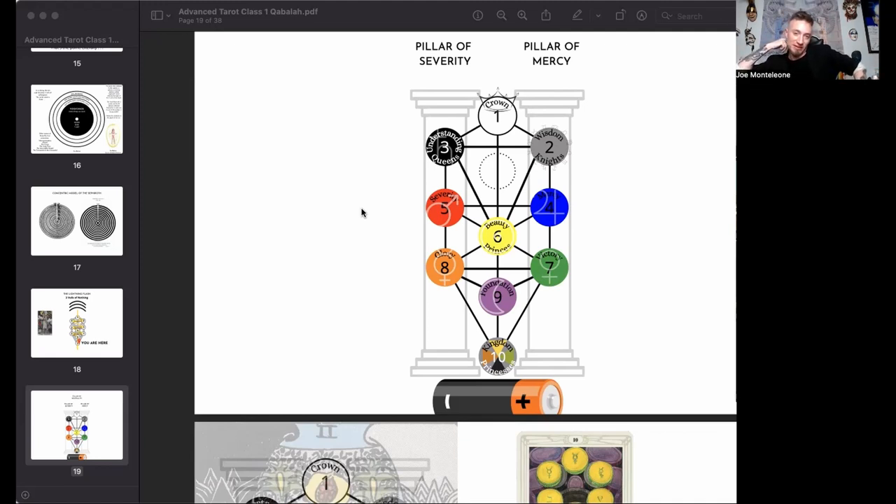
pyautogui.moveTo(398, 232)
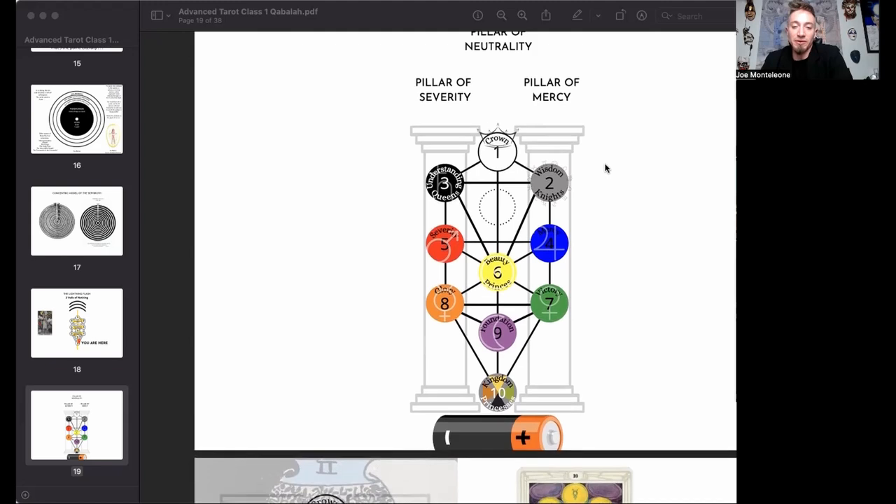
pyautogui.scroll(-3)
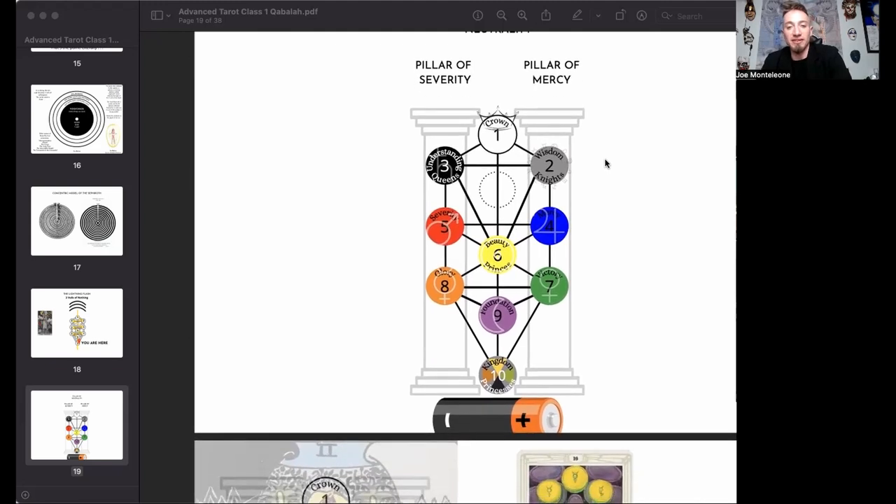
pyautogui.moveTo(514, 86)
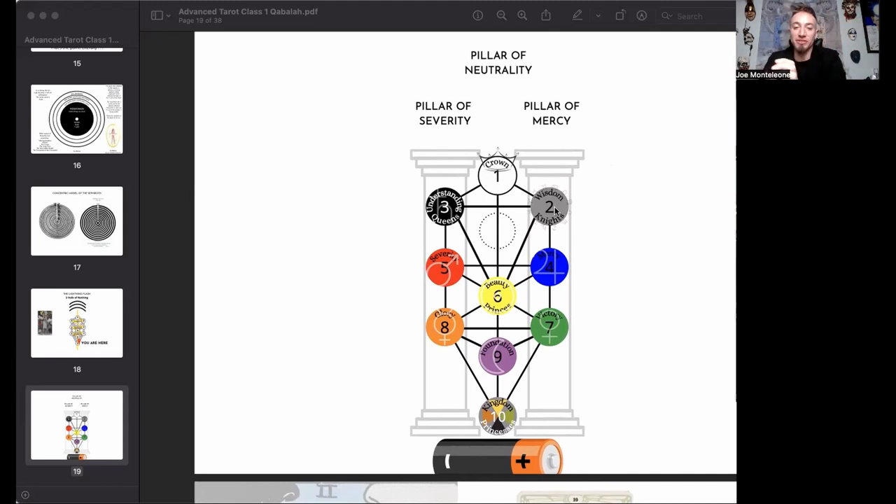
pyautogui.moveTo(501, 212)
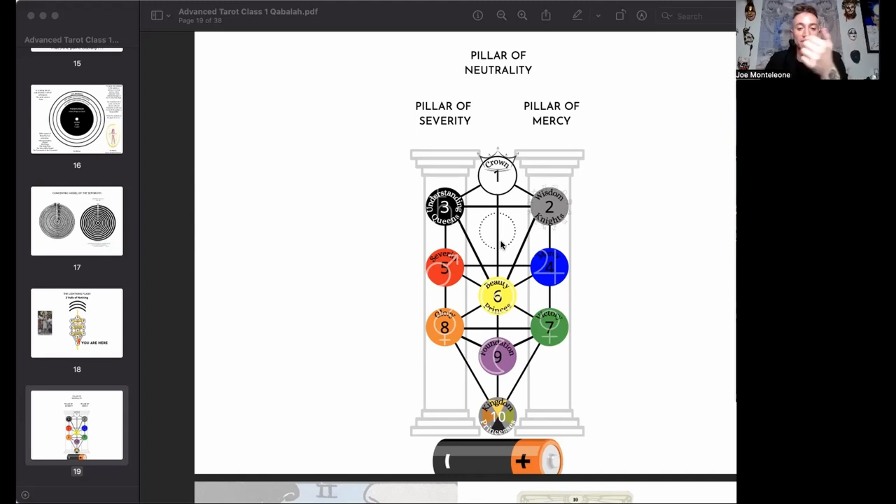
pyautogui.scroll(-3)
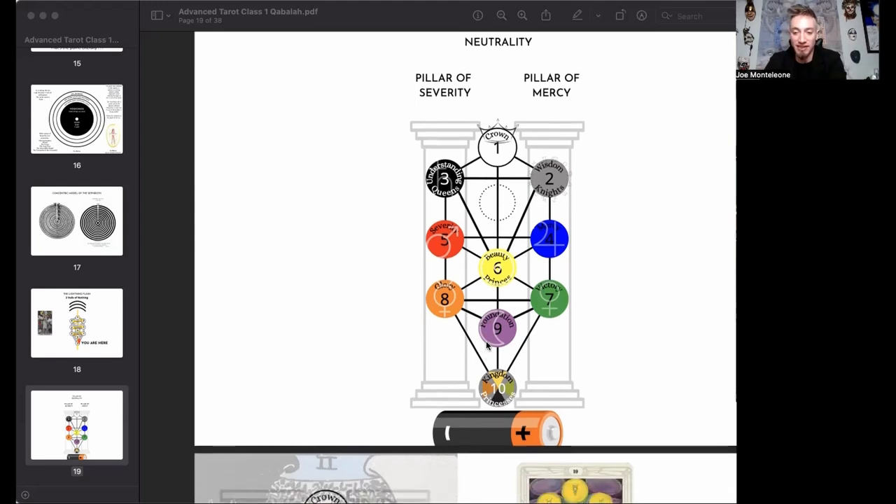
pyautogui.scroll(-3)
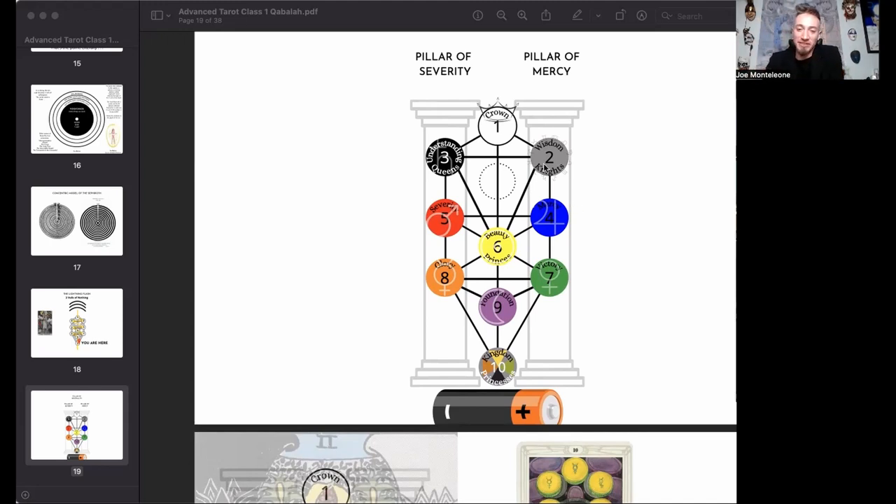
pyautogui.moveTo(560, 156)
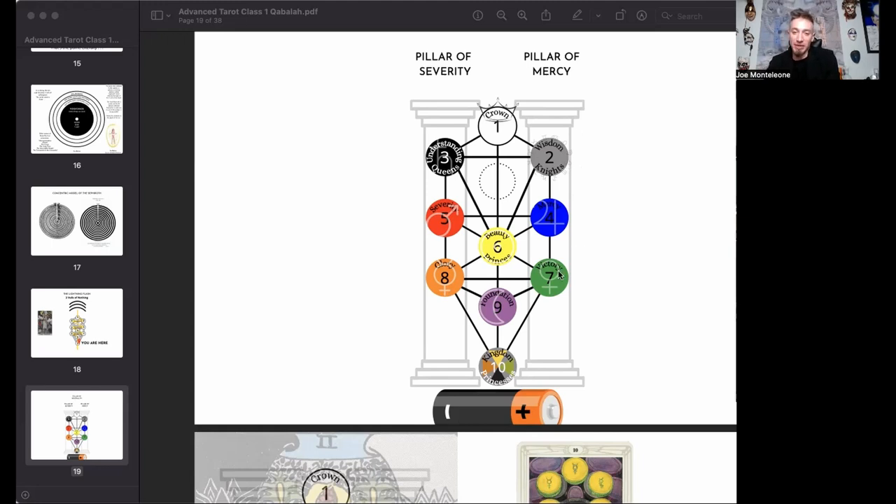
pyautogui.scroll(-3)
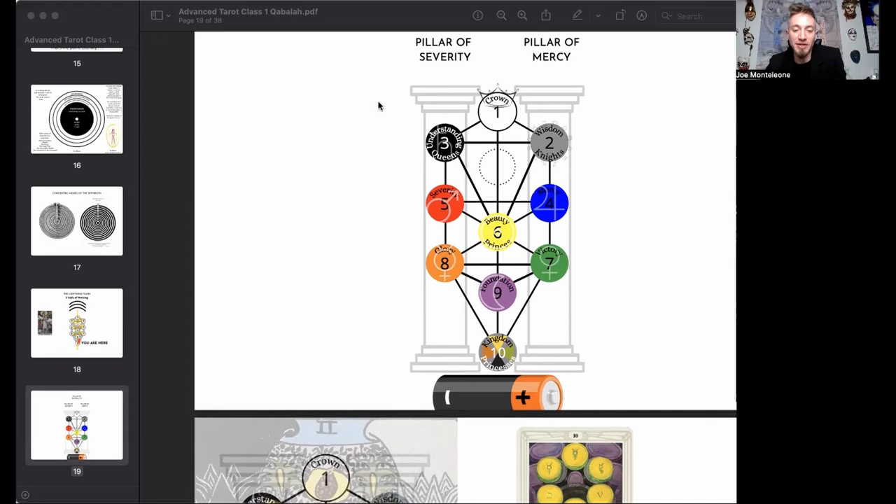
pyautogui.moveTo(344, 73)
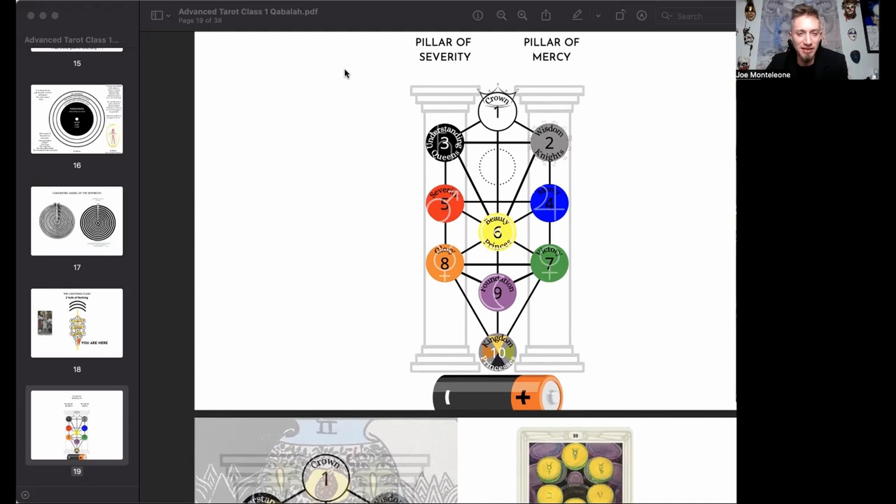
pyautogui.moveTo(587, 205)
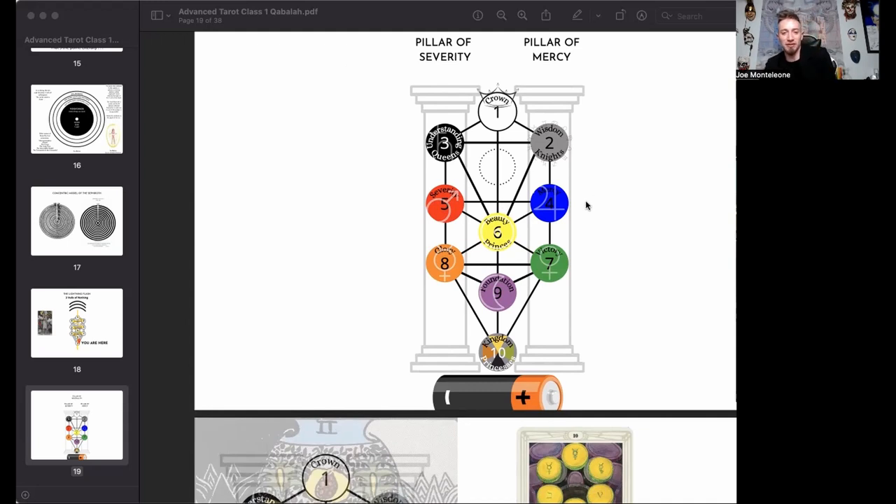
pyautogui.moveTo(605, 213)
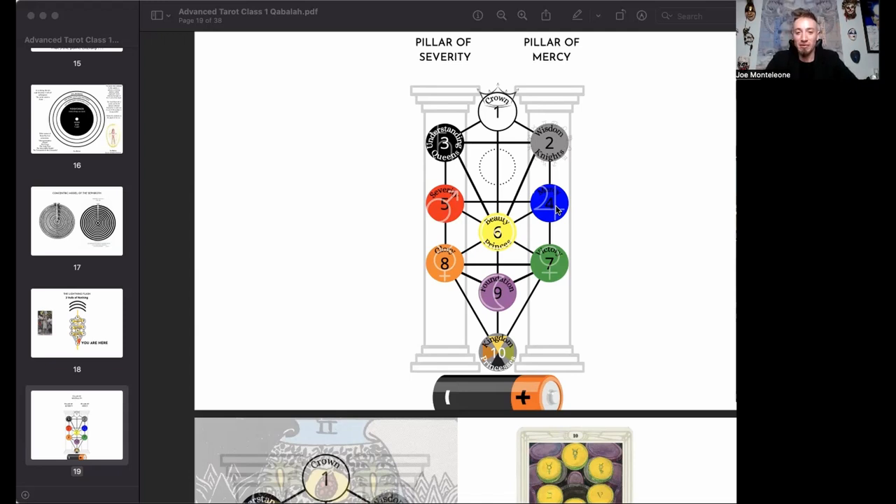
pyautogui.moveTo(446, 206)
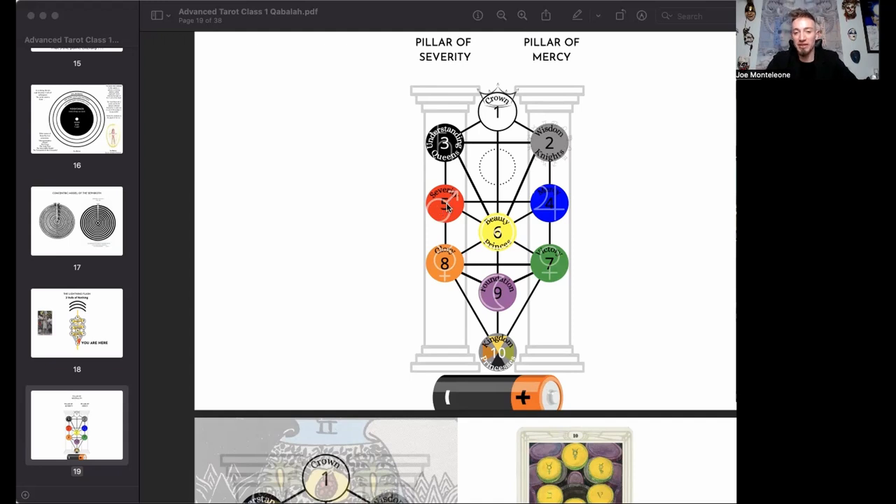
pyautogui.moveTo(424, 223)
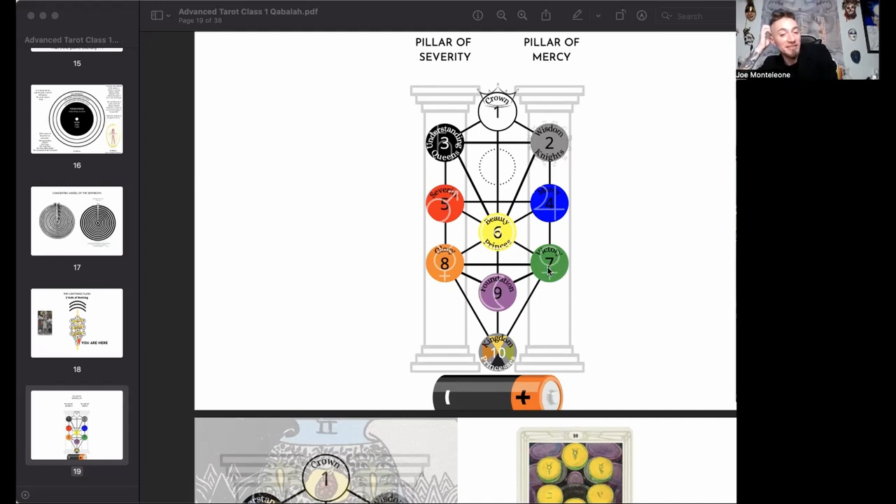
pyautogui.moveTo(442, 268)
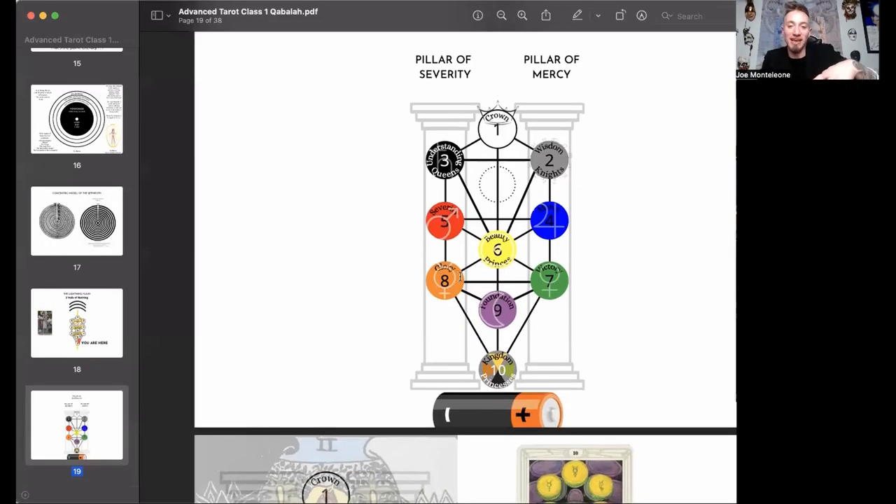
pyautogui.scroll(-3)
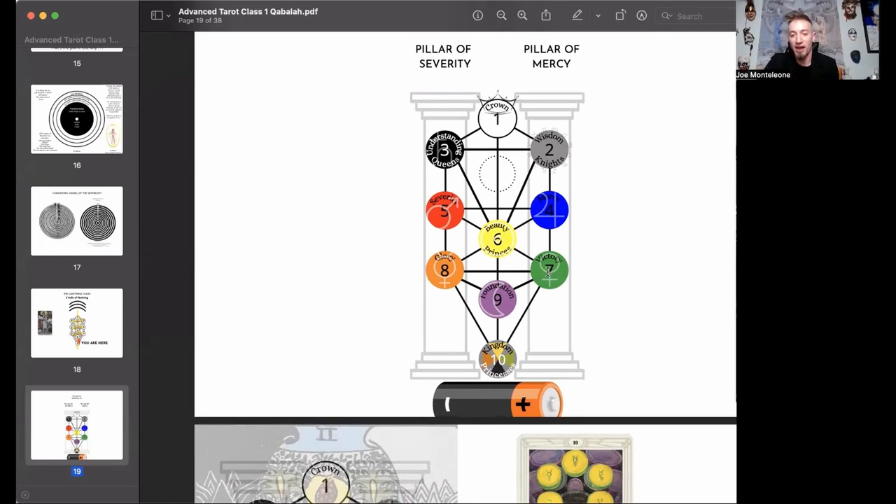
pyautogui.moveTo(602, 271)
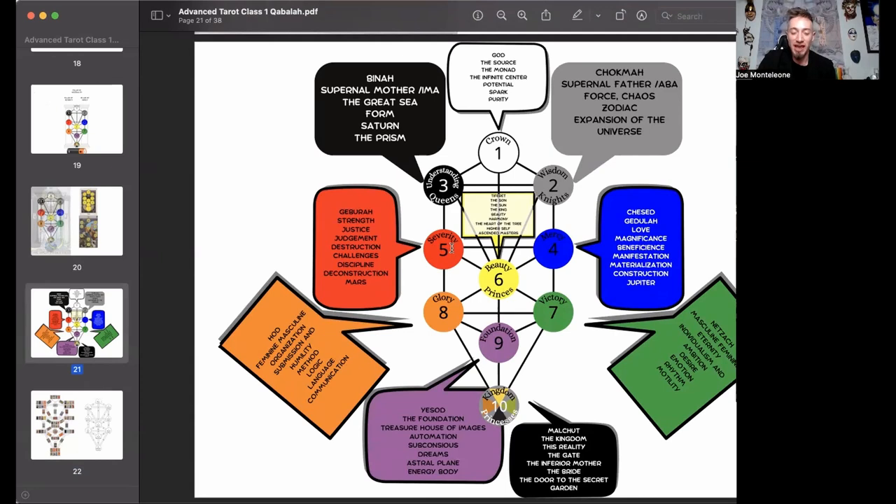
pyautogui.moveTo(548, 246)
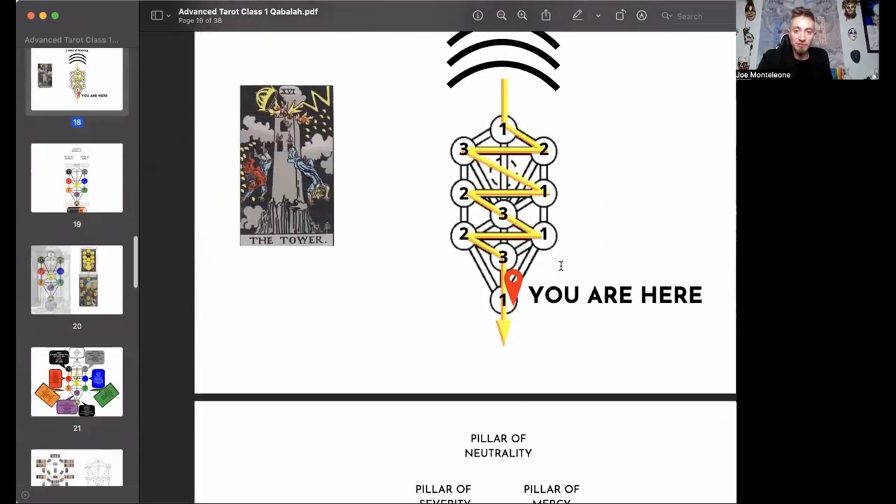
pyautogui.scroll(-3)
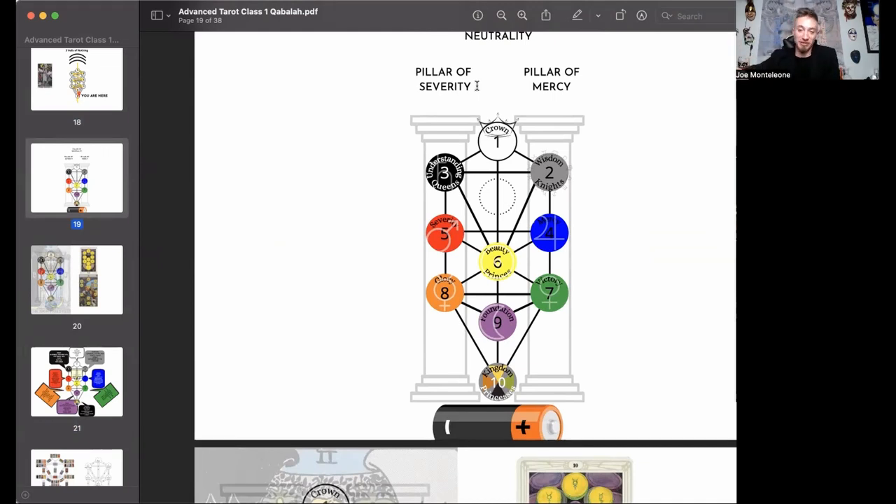
pyautogui.moveTo(525, 208)
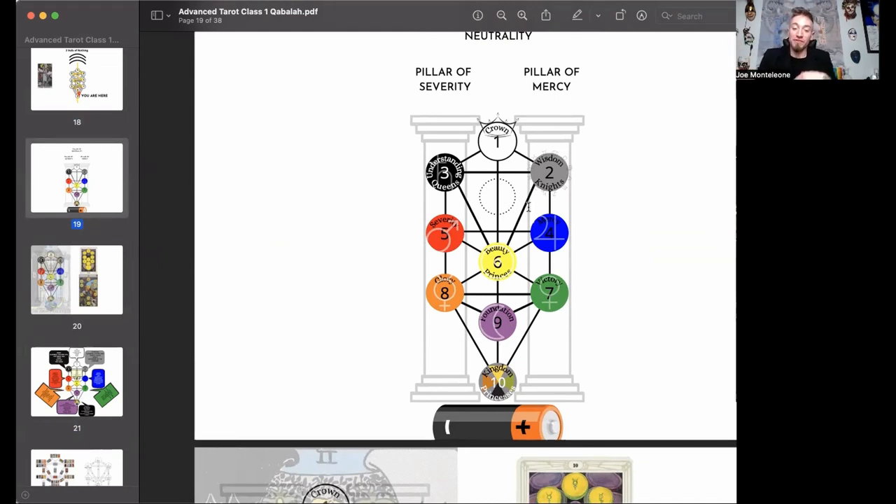
pyautogui.moveTo(514, 193)
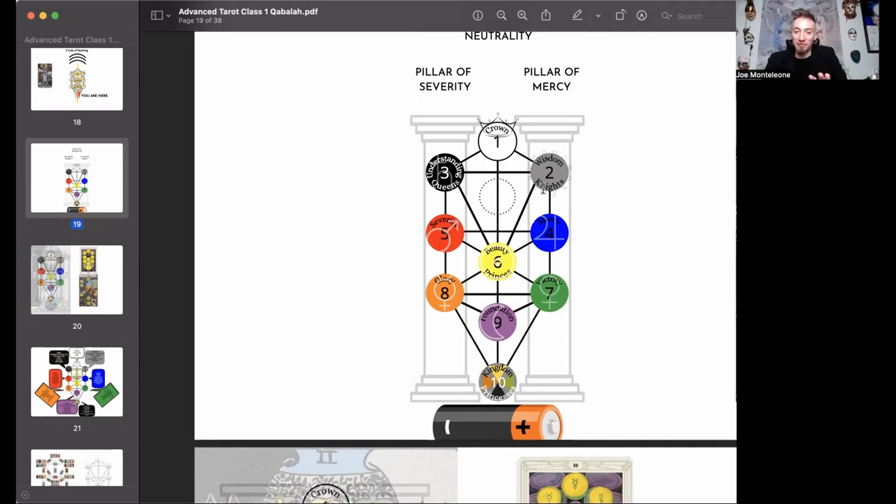
pyautogui.scroll(-3)
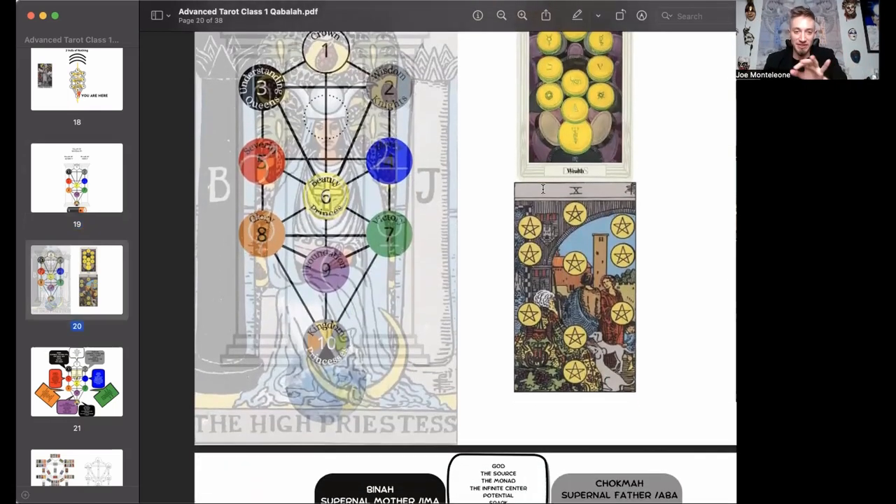
pyautogui.scroll(-3)
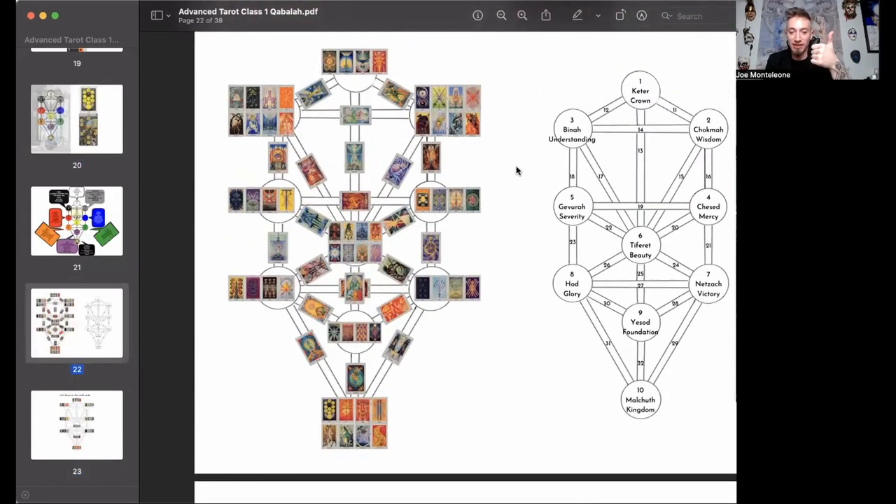
pyautogui.moveTo(502, 175)
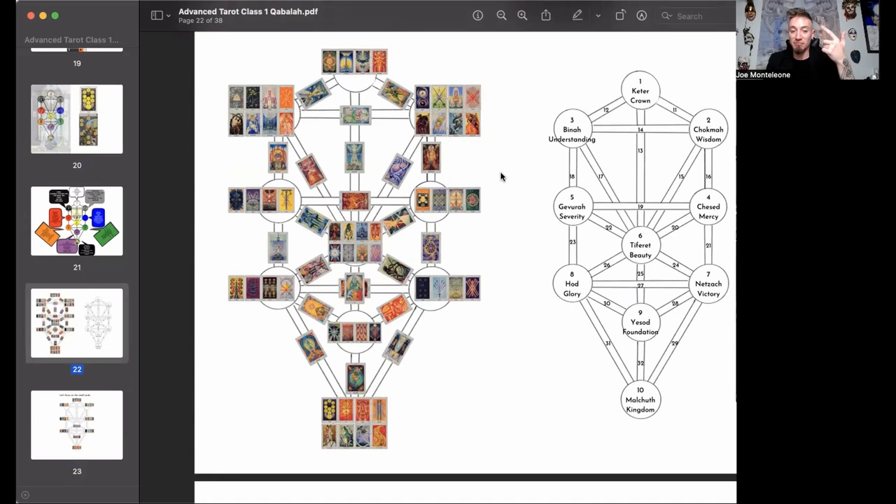
pyautogui.scroll(-3)
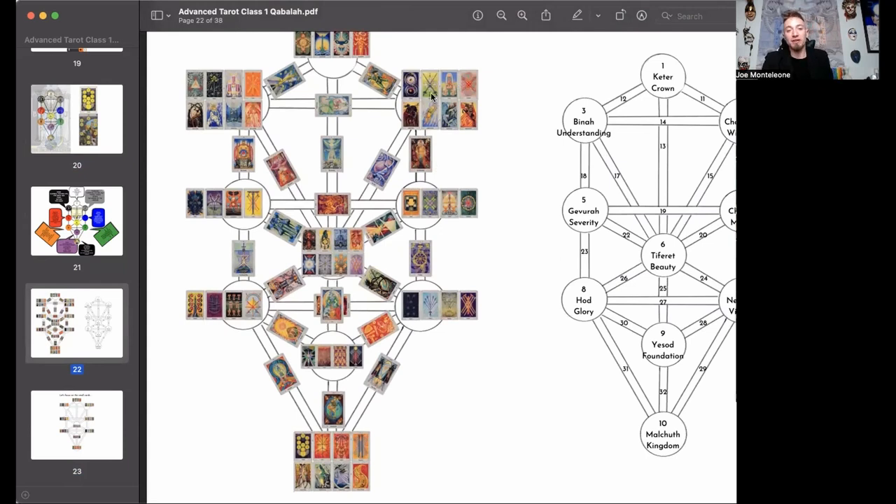
pyautogui.moveTo(241, 297)
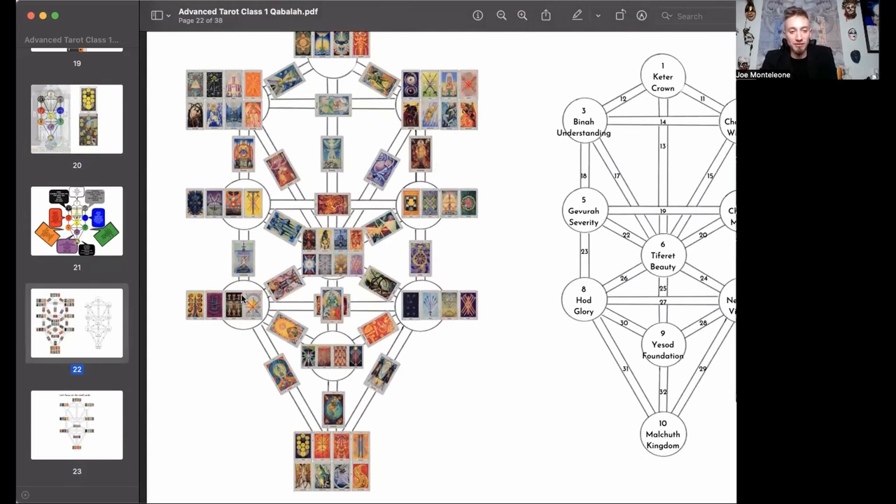
pyautogui.moveTo(424, 313)
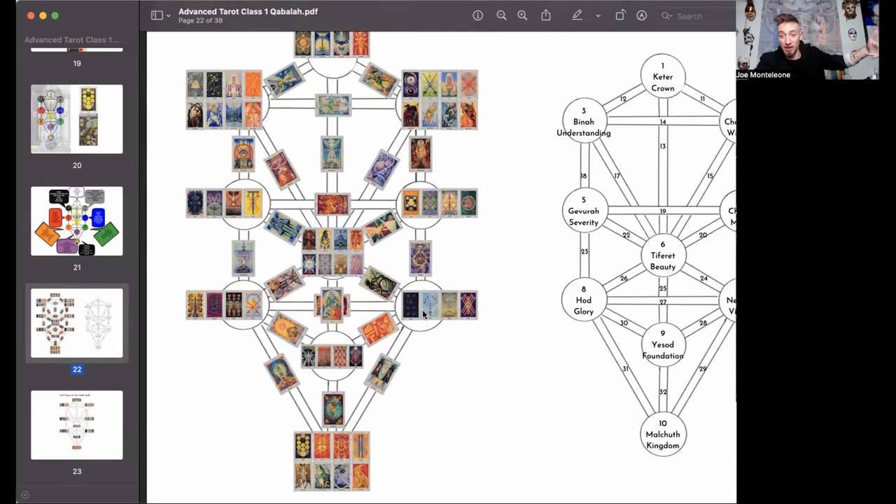
pyautogui.moveTo(378, 135)
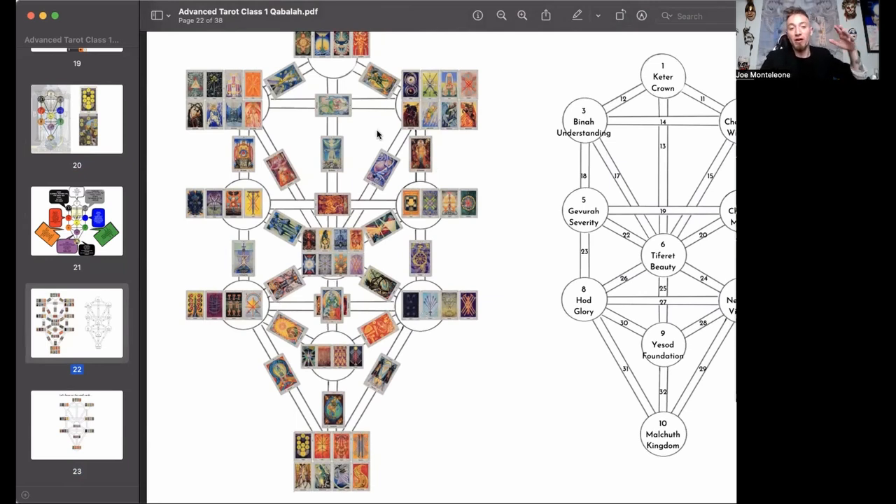
pyautogui.moveTo(350, 134)
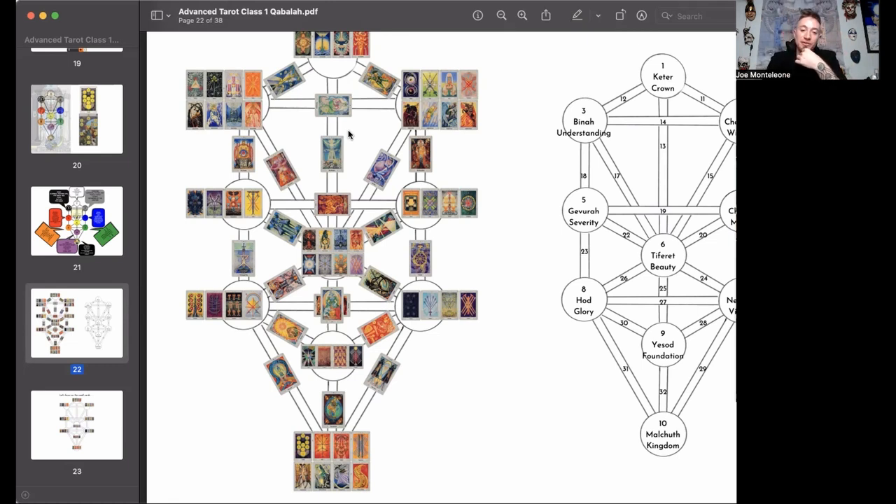
pyautogui.moveTo(485, 174)
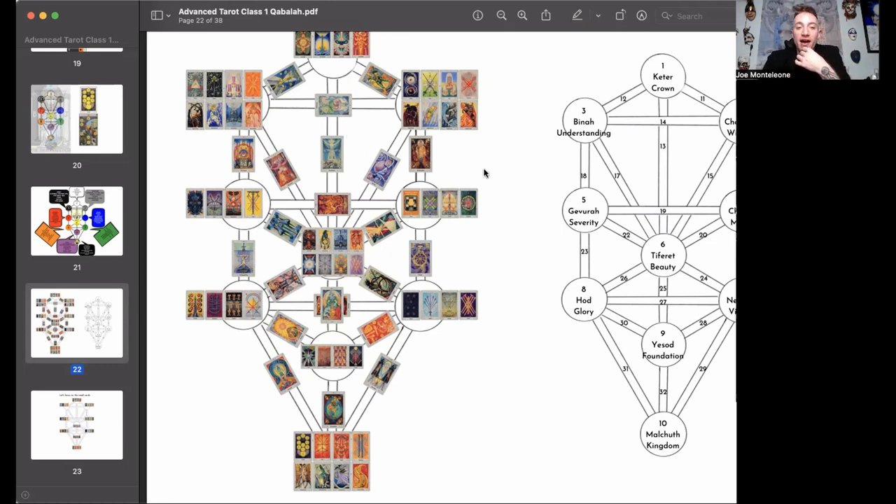
pyautogui.moveTo(371, 112)
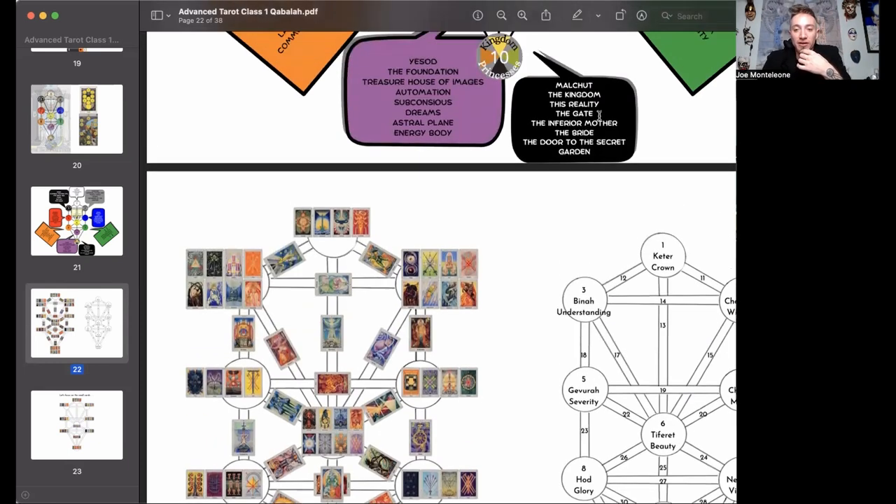
pyautogui.scroll(-3)
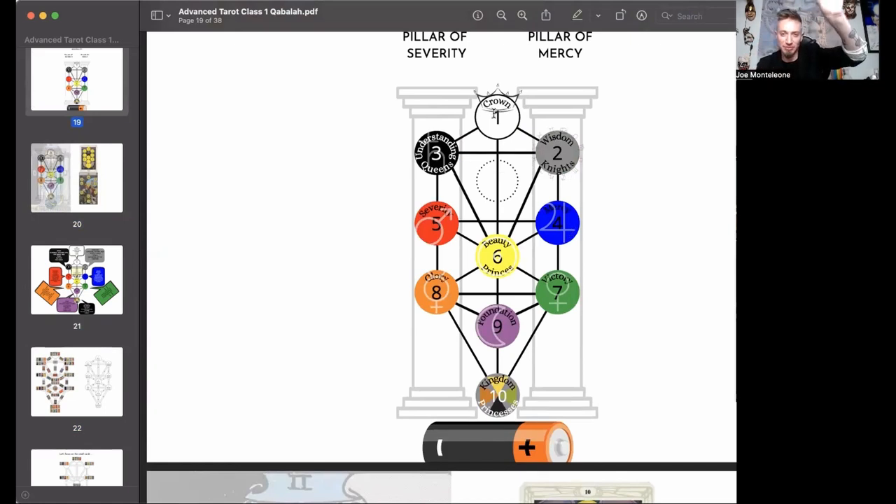
pyautogui.scroll(-3)
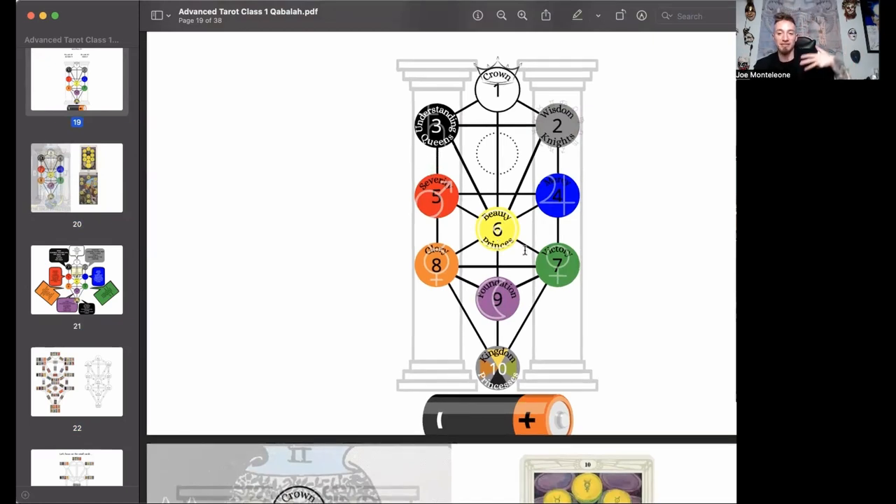
pyautogui.scroll(-3)
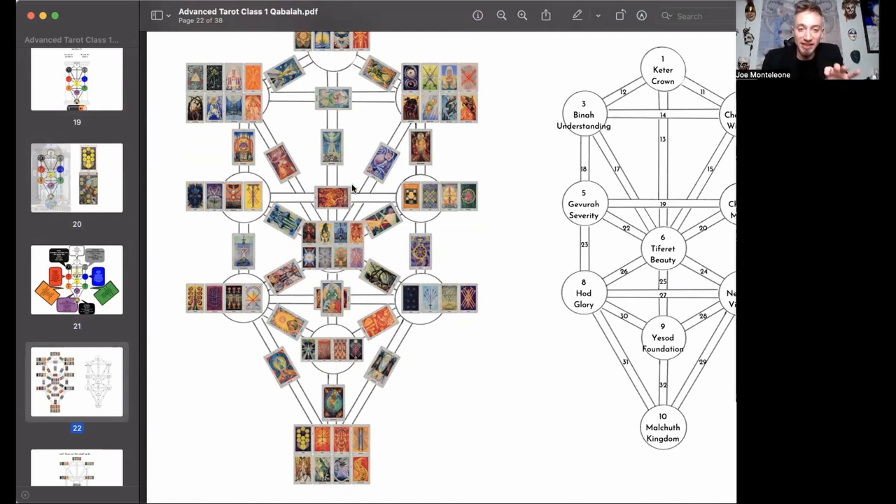
pyautogui.moveTo(255, 149)
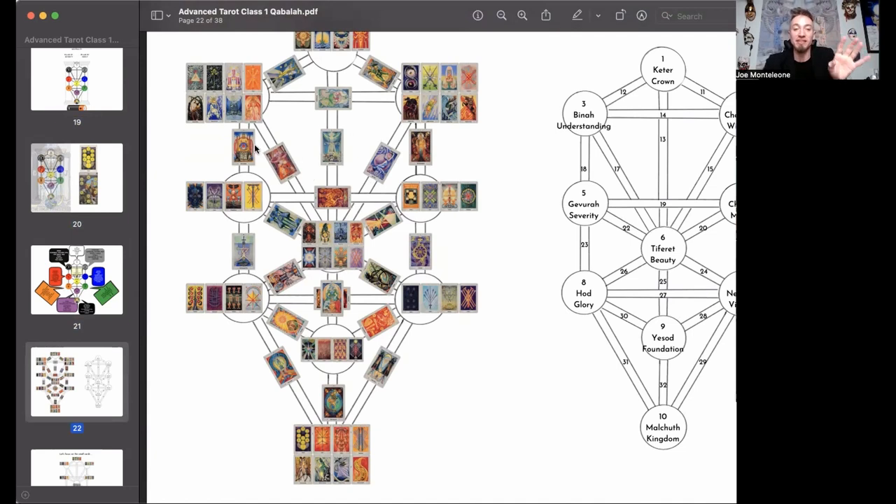
pyautogui.moveTo(316, 216)
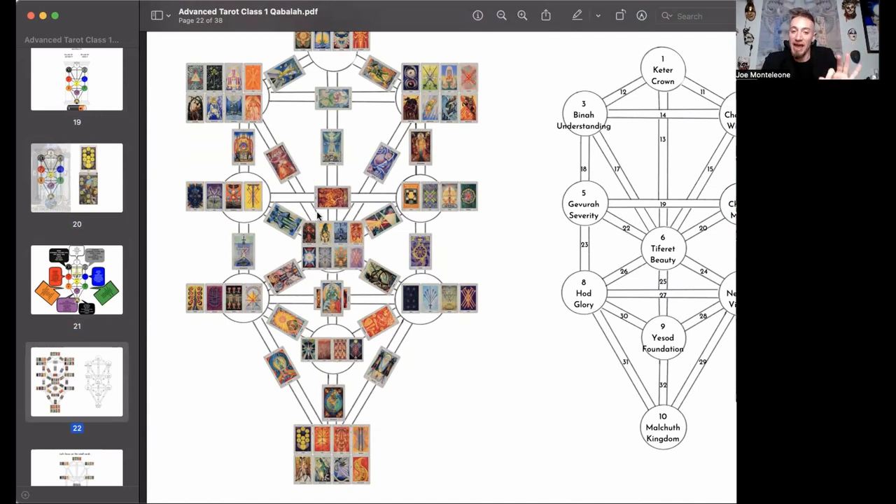
pyautogui.moveTo(434, 224)
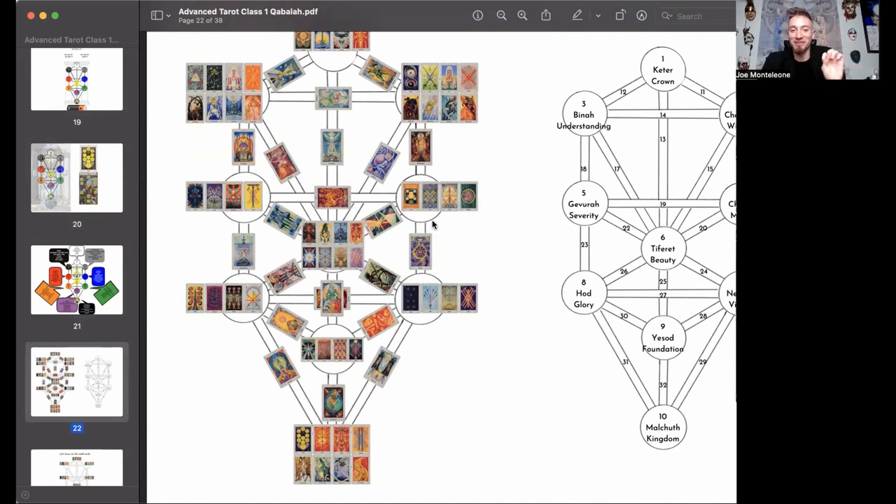
pyautogui.scroll(-3)
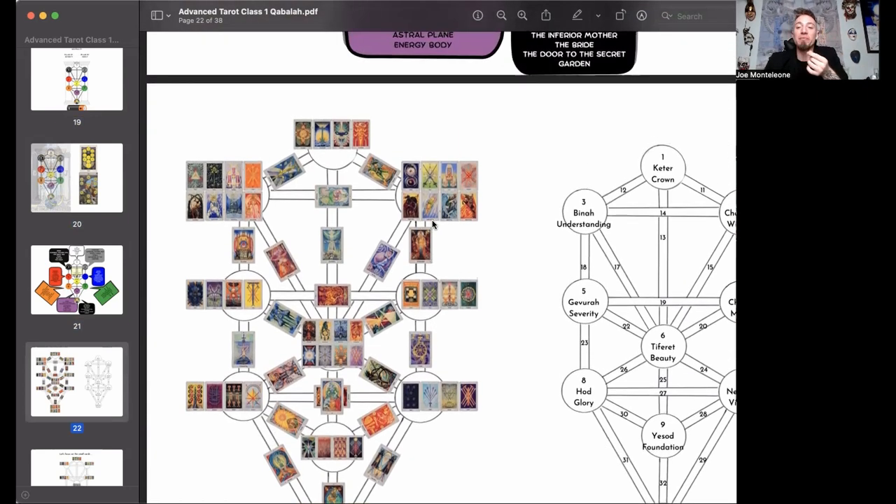
pyautogui.moveTo(366, 151)
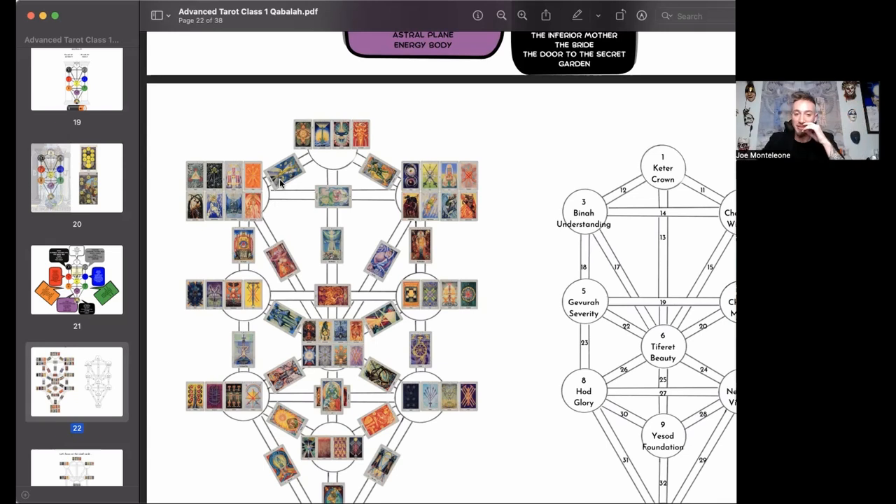
pyautogui.moveTo(325, 152)
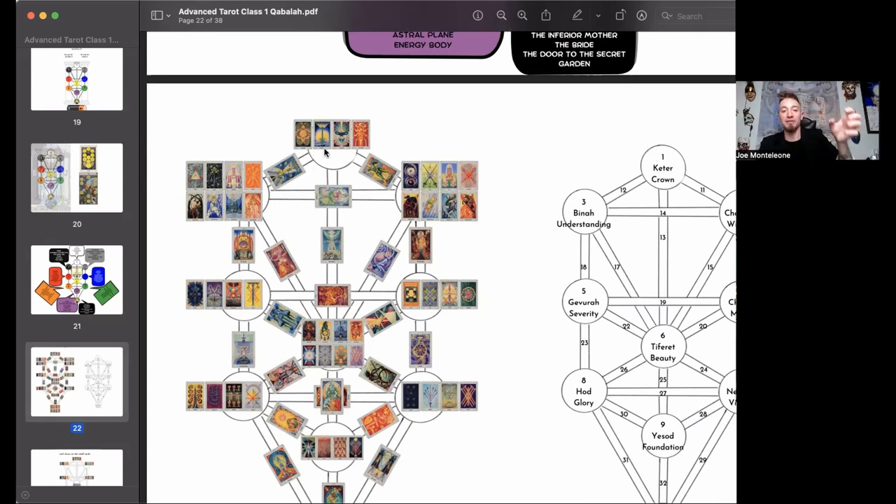
pyautogui.moveTo(342, 149)
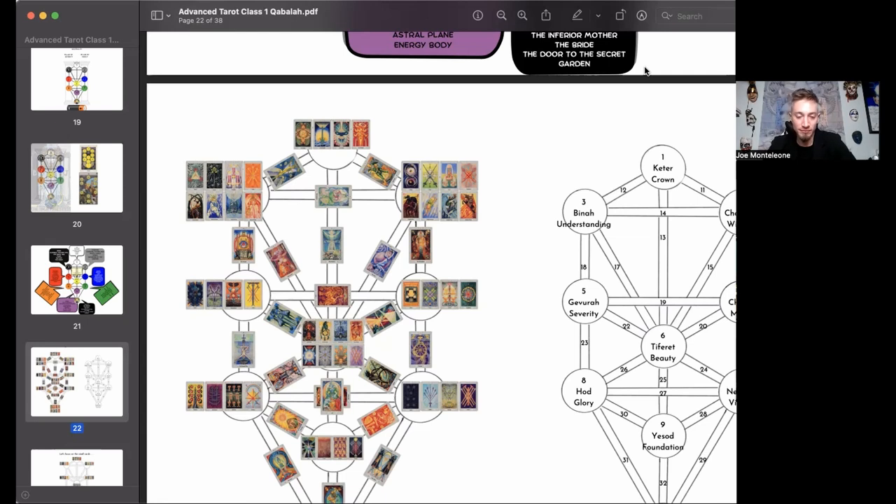
pyautogui.scroll(-3)
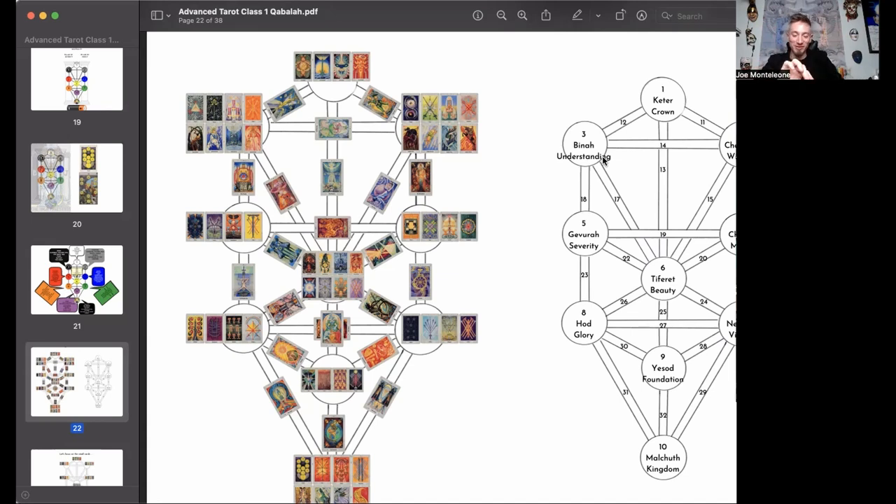
pyautogui.moveTo(508, 140)
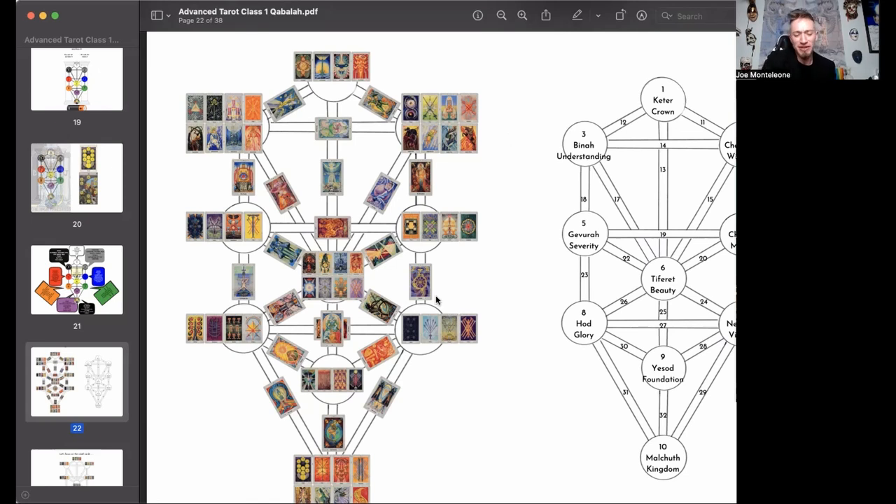
pyautogui.moveTo(453, 313)
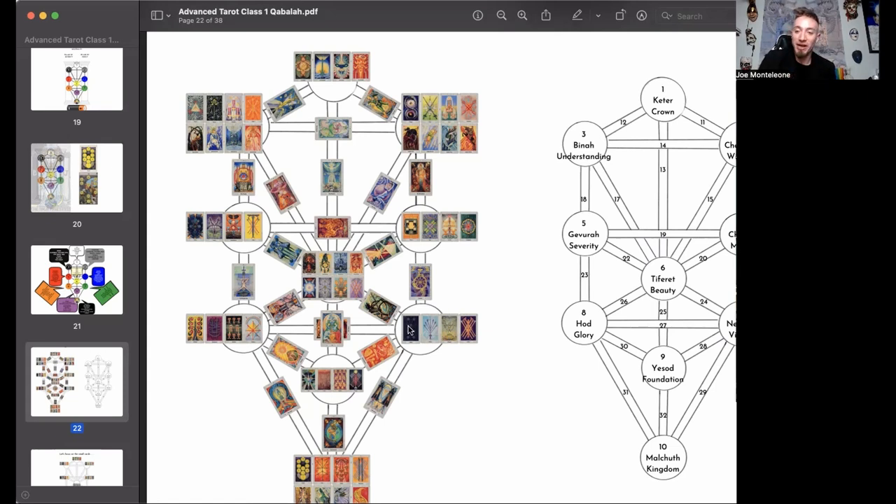
pyautogui.moveTo(465, 226)
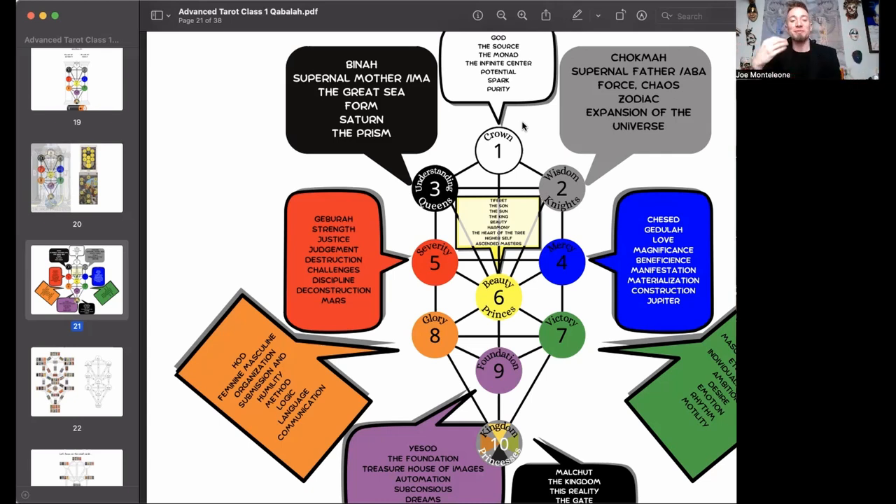
pyautogui.moveTo(537, 180)
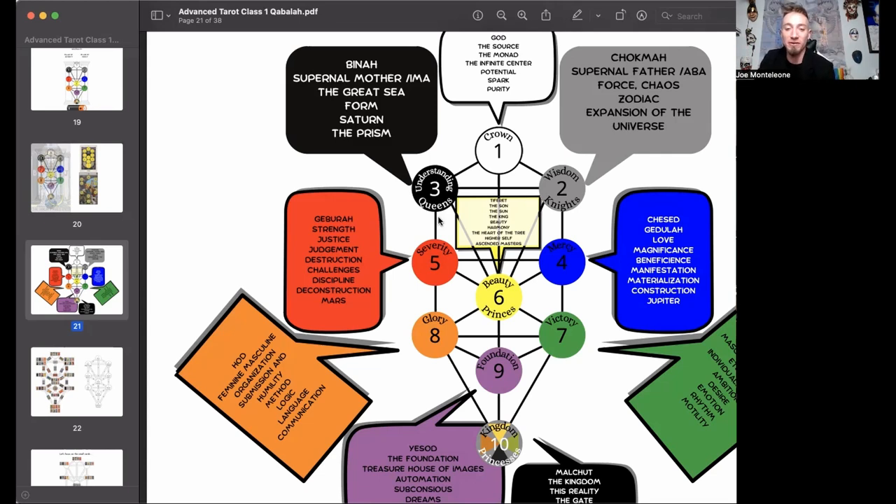
pyautogui.scroll(-3)
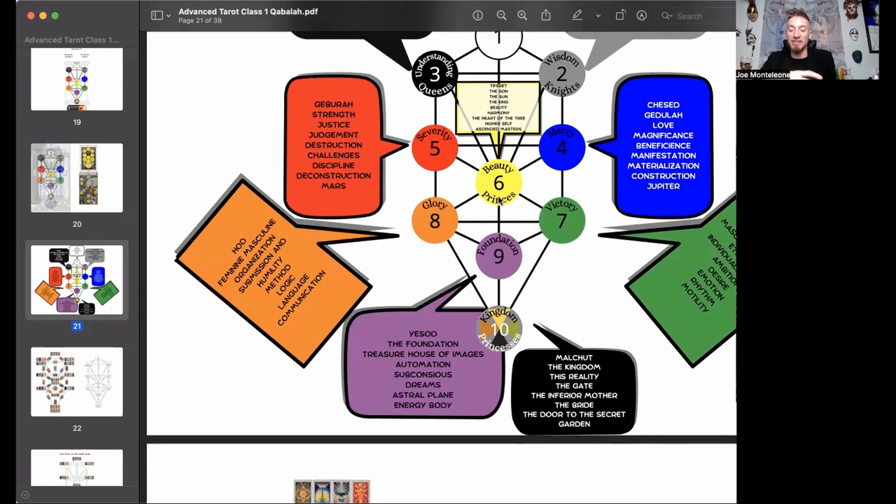
pyautogui.scroll(-3)
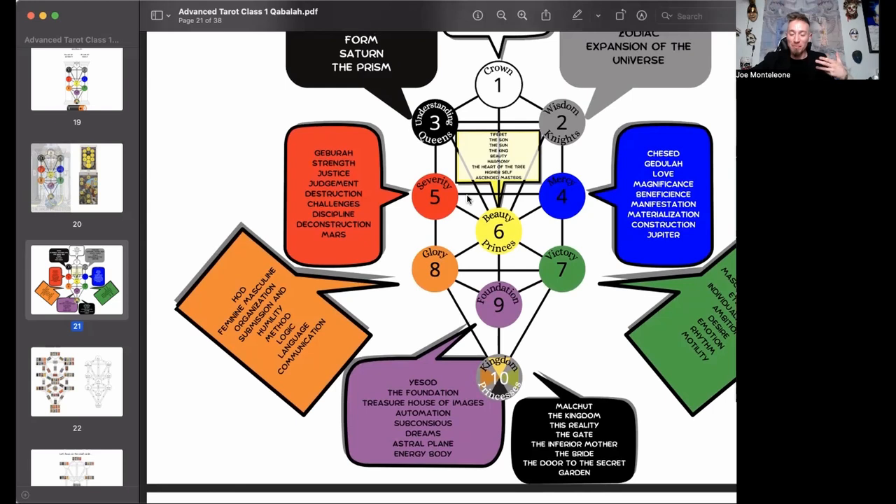
pyautogui.moveTo(405, 306)
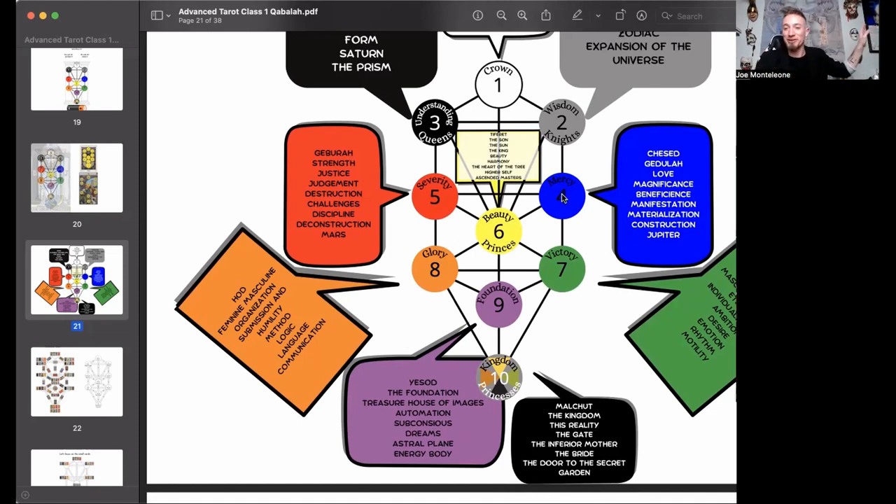
pyautogui.moveTo(549, 196)
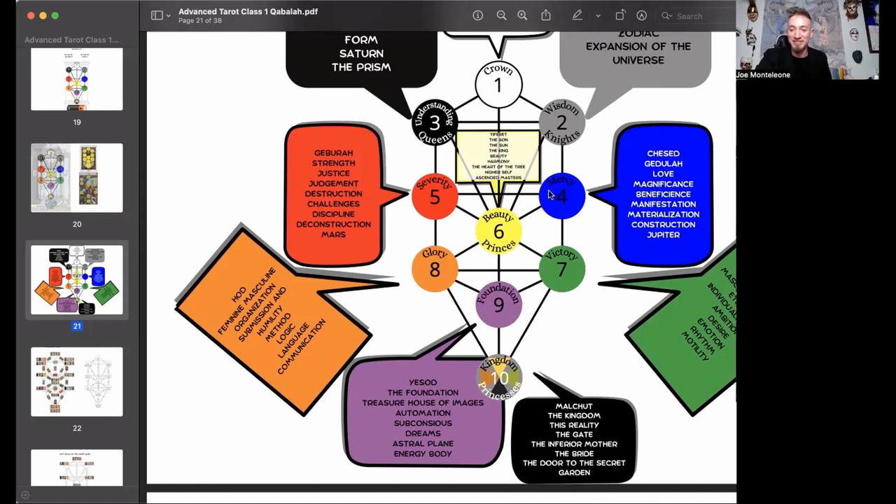